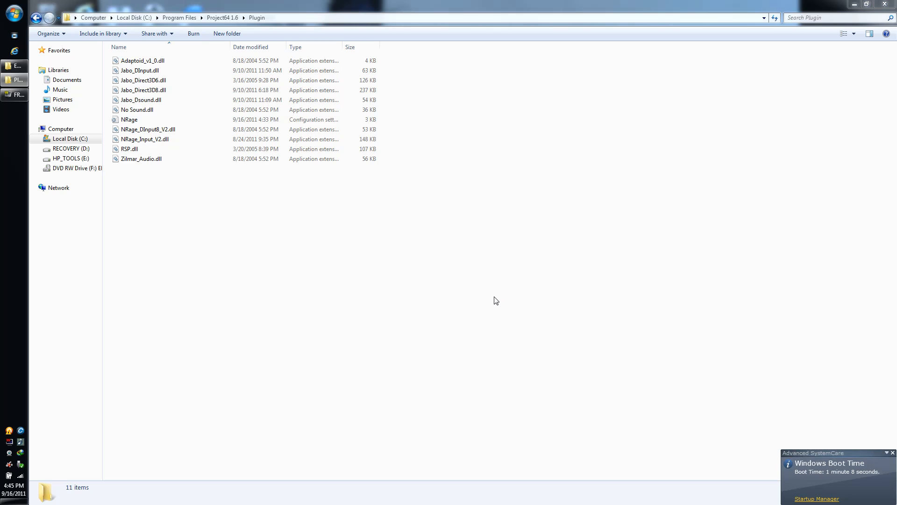
pyautogui.moveTo(895, 439)
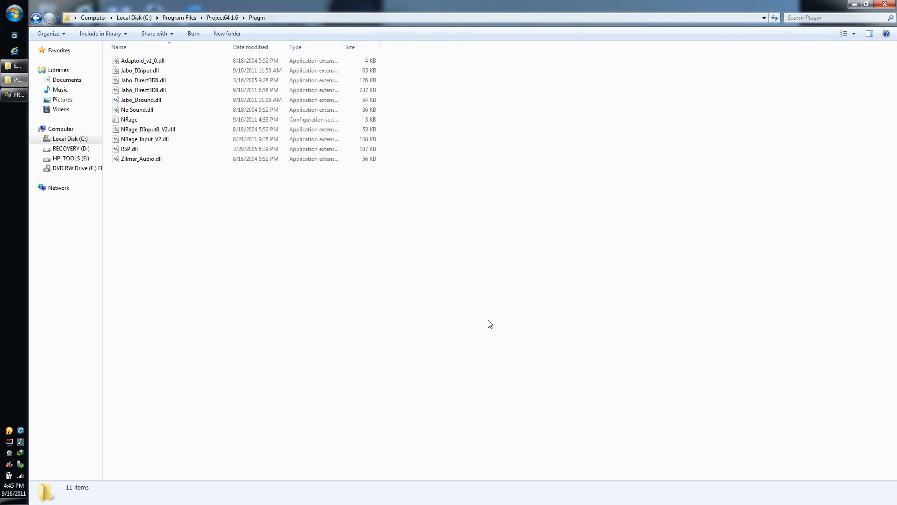
# - Exit Advanced SystemCare from the tray, then inspect NRage_Input_V2.dll in the Plugin folder
pyautogui.rightClick(8, 431)
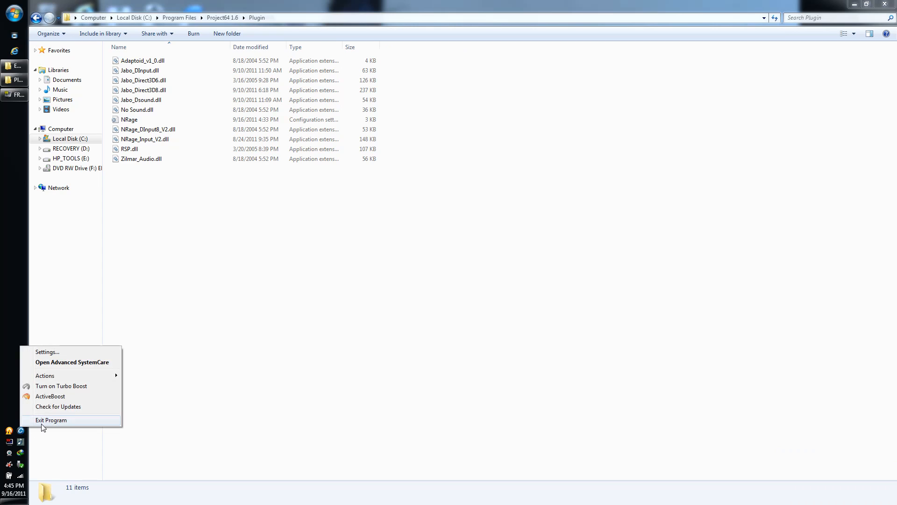
pyautogui.click(211, 309)
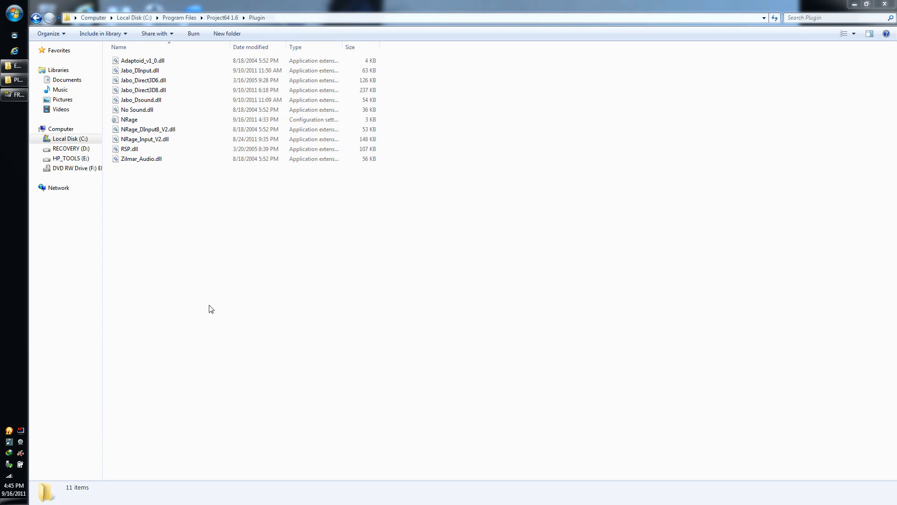
pyautogui.click(145, 140)
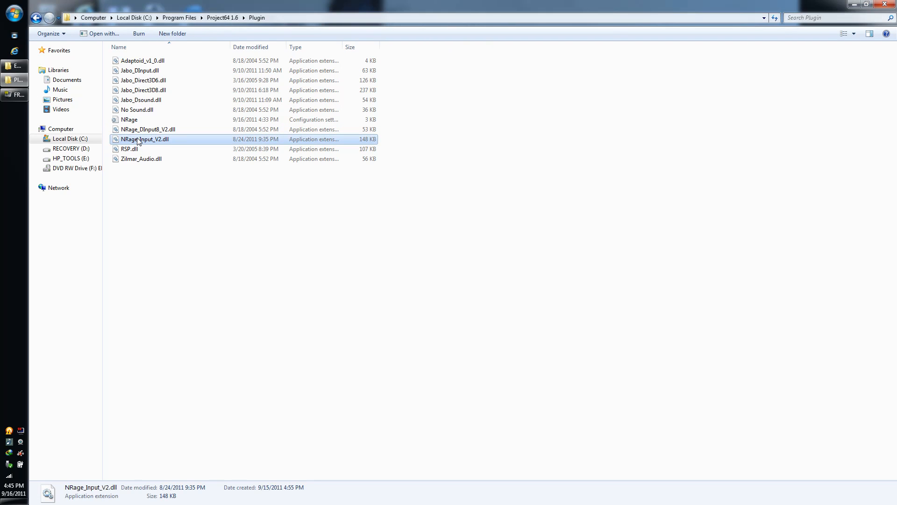
pyautogui.moveTo(155, 144)
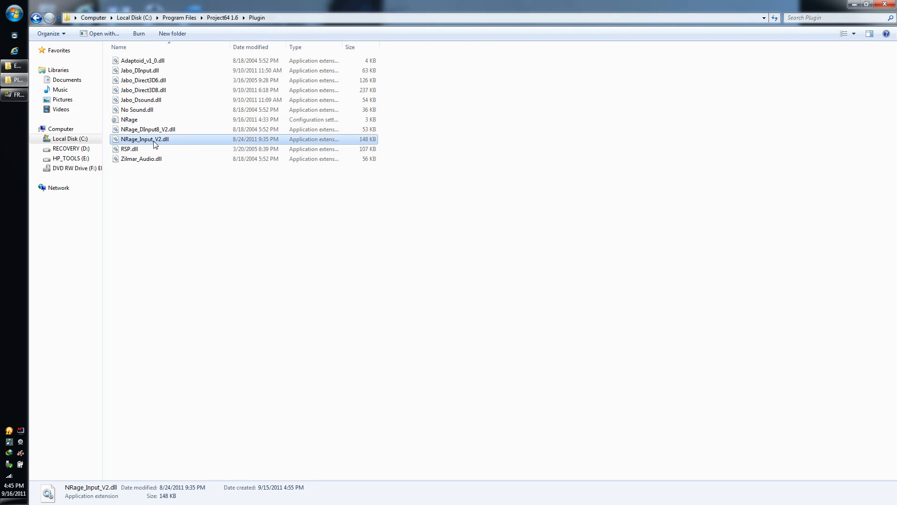
pyautogui.moveTo(264, 223)
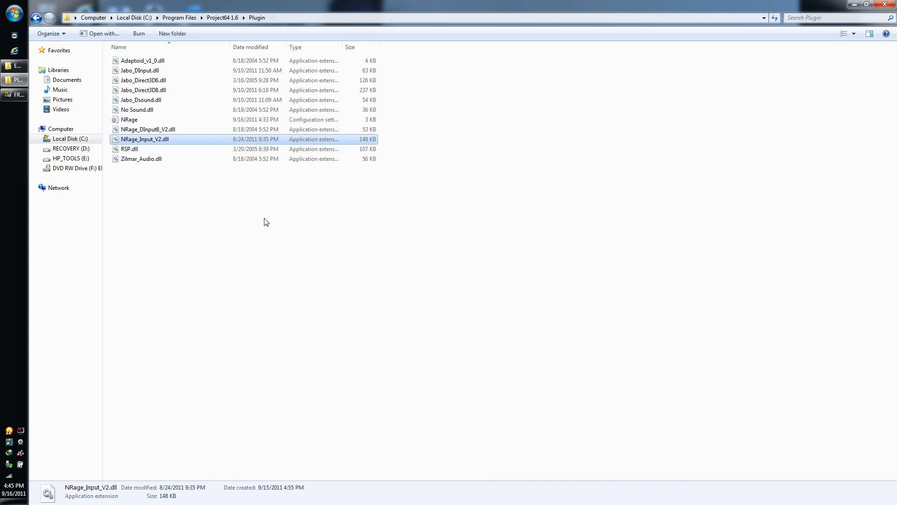
pyautogui.moveTo(167, 109)
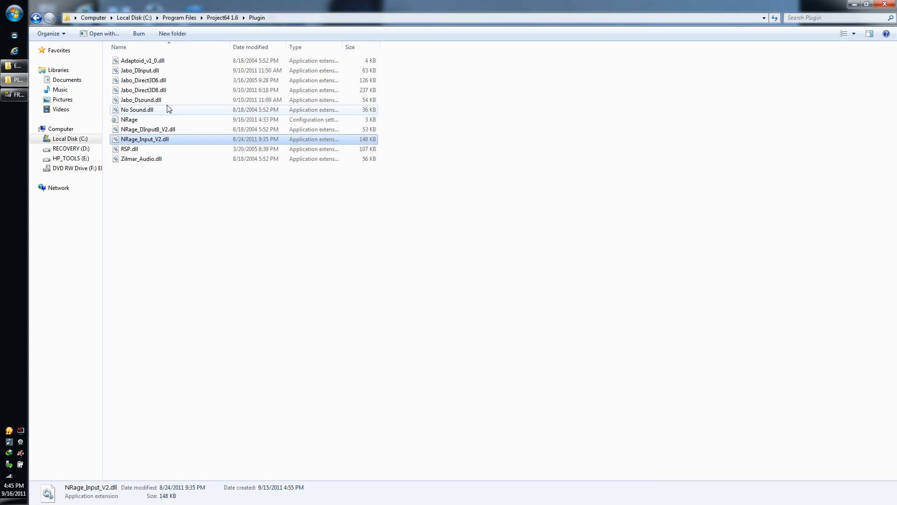
pyautogui.moveTo(162, 142)
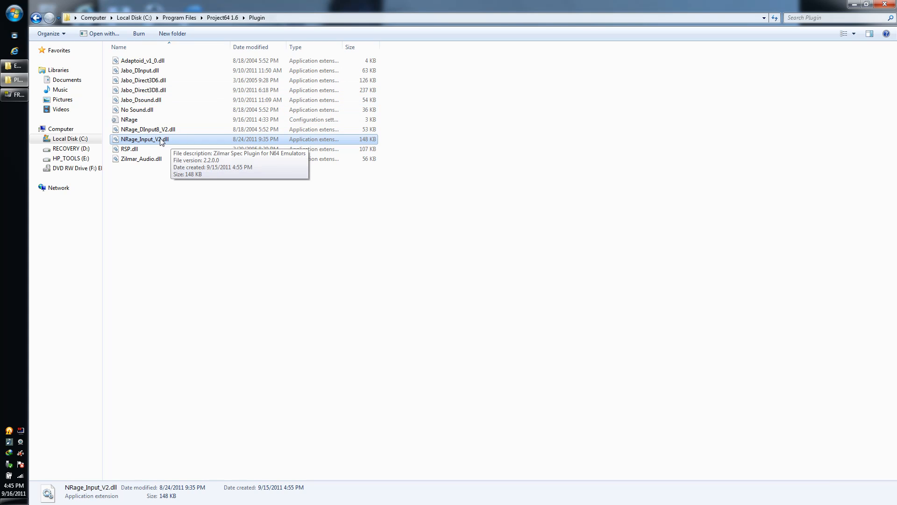
pyautogui.moveTo(206, 206)
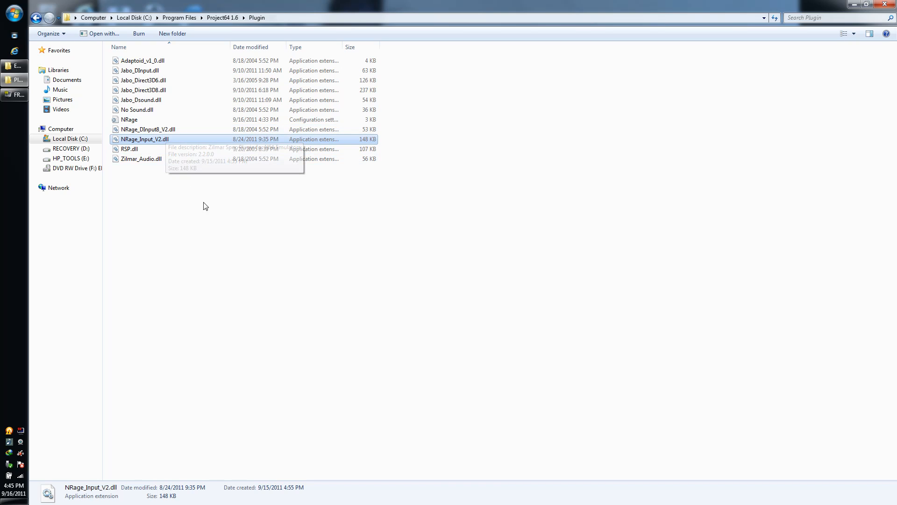
pyautogui.moveTo(164, 160)
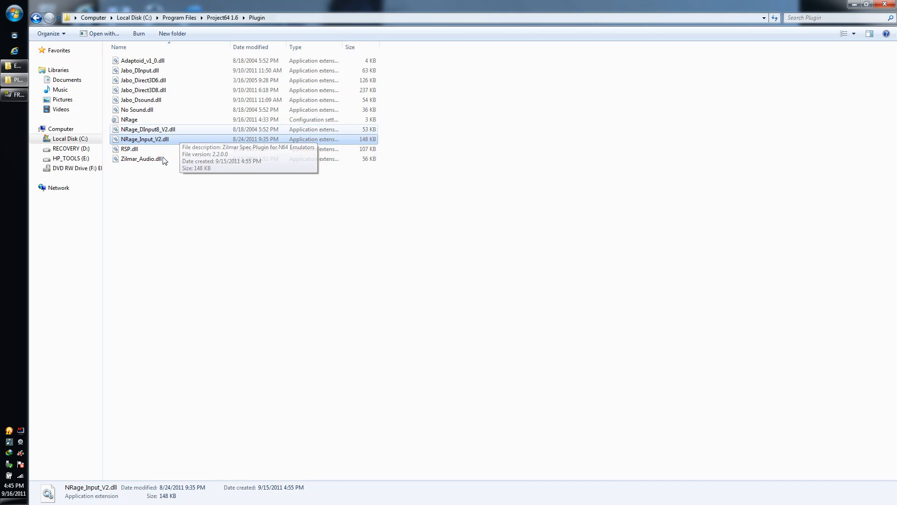
pyautogui.moveTo(397, 352)
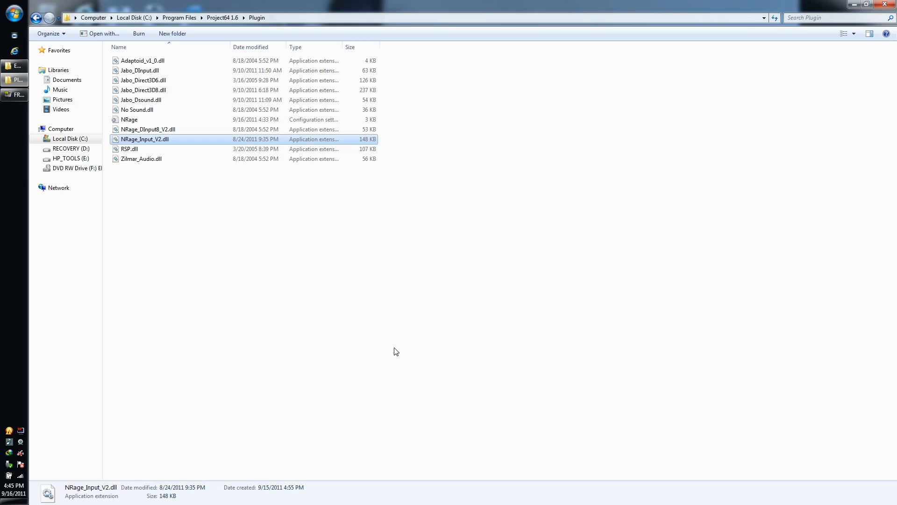
pyautogui.moveTo(320, 38)
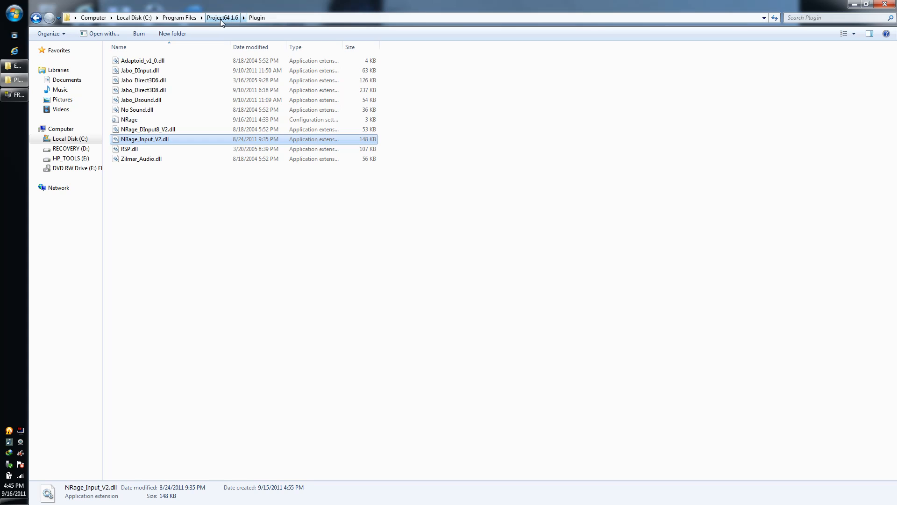
pyautogui.moveTo(243, 214)
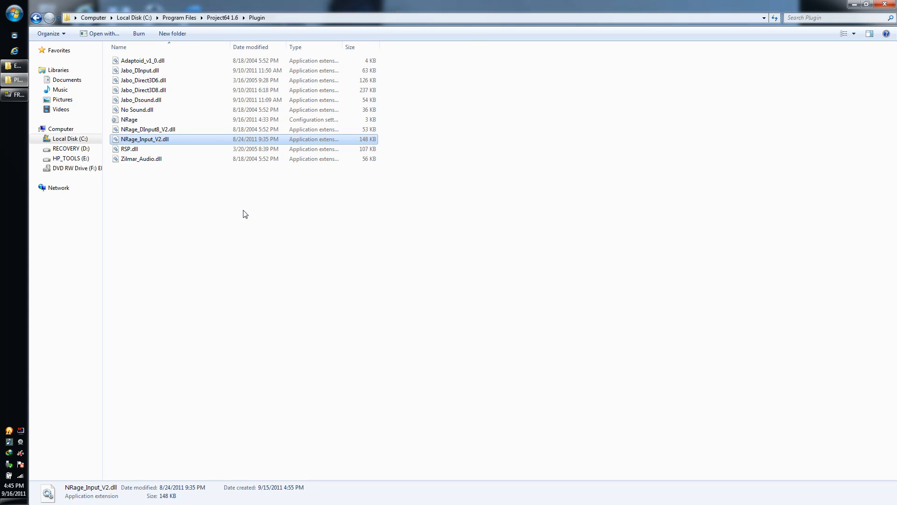
pyautogui.click(251, 272)
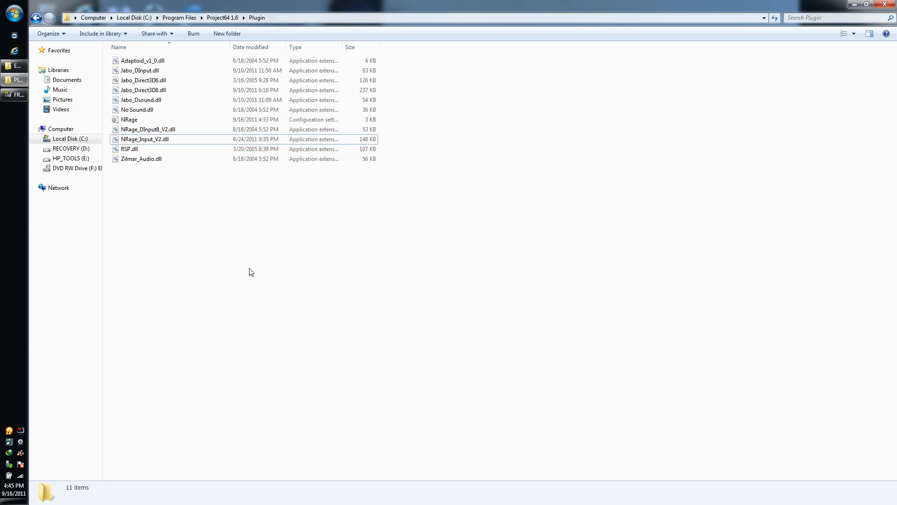
# - Return to the Project64 1.6 folder and launch the Project64 application
pyautogui.click(36, 18)
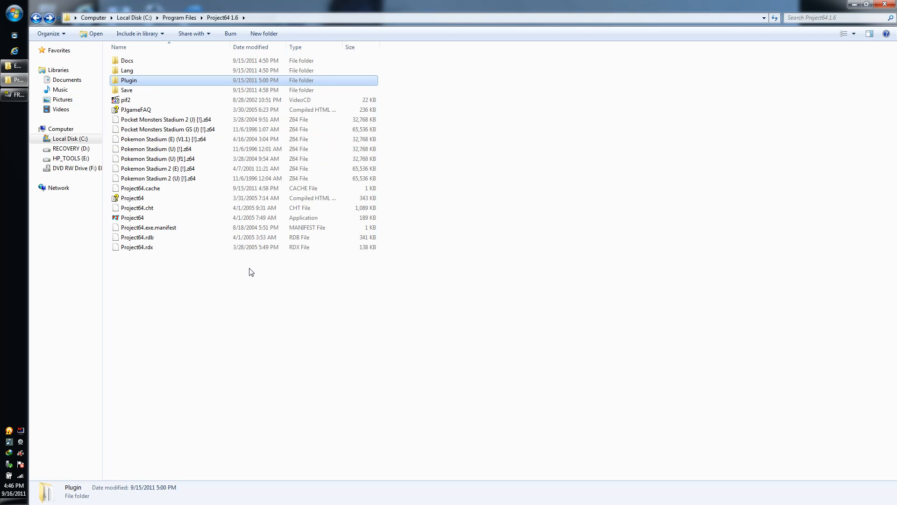
pyautogui.click(167, 119)
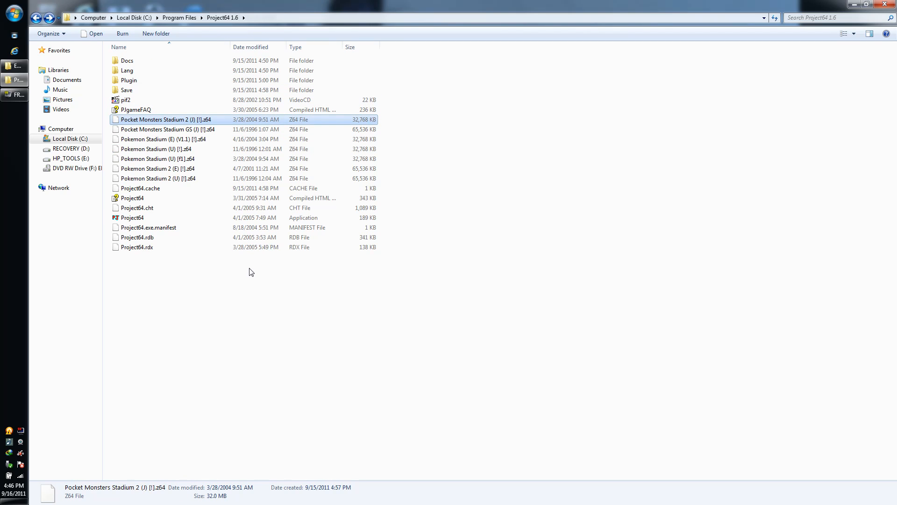
pyautogui.click(132, 217)
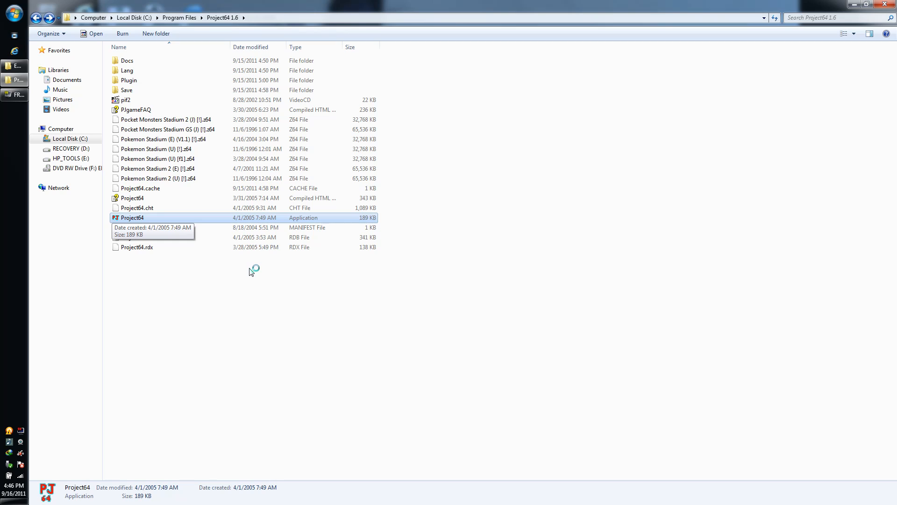
pyautogui.doubleClick(131, 217)
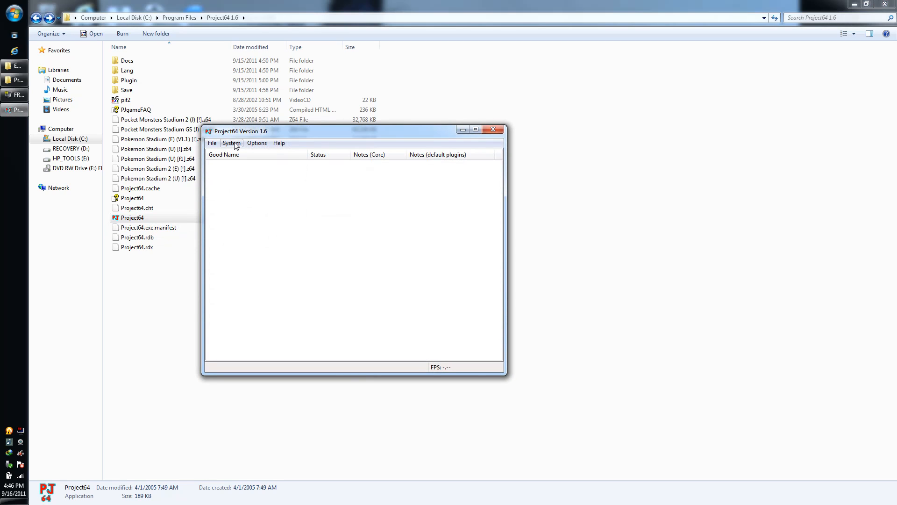
pyautogui.click(256, 143)
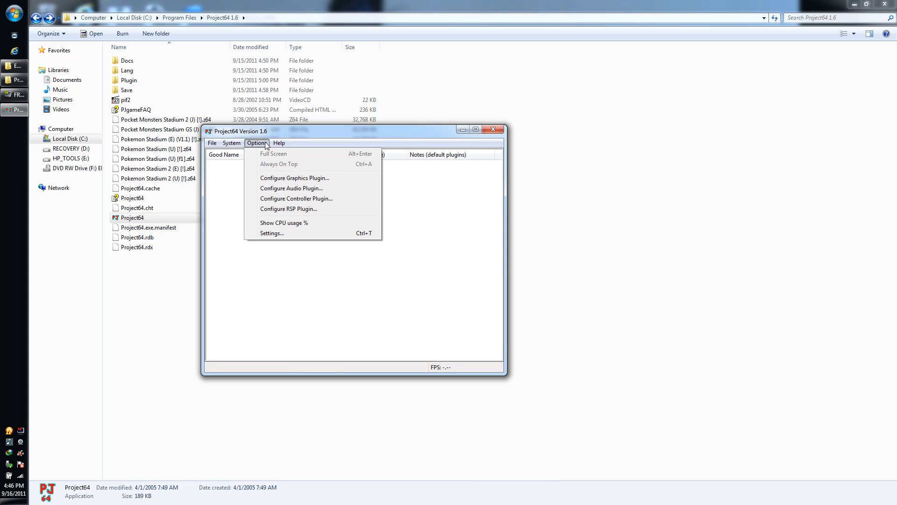
pyautogui.moveTo(266, 218)
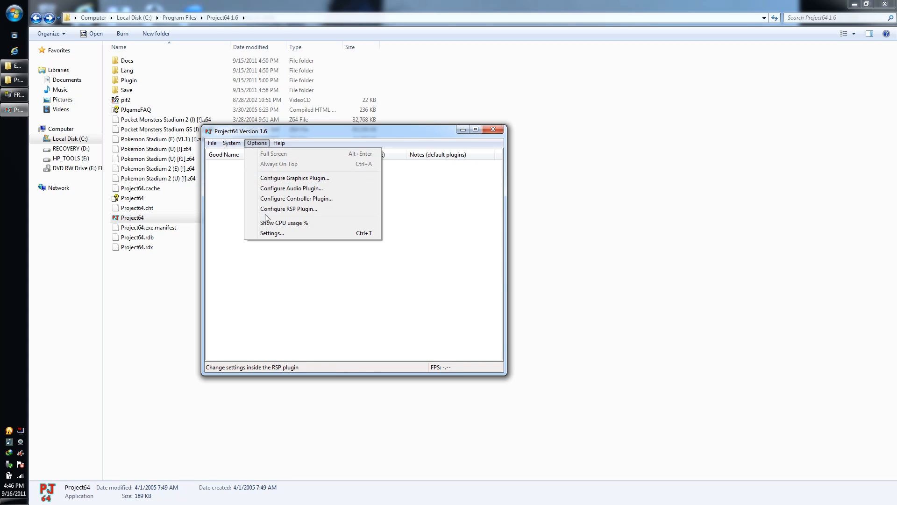
pyautogui.moveTo(272, 233)
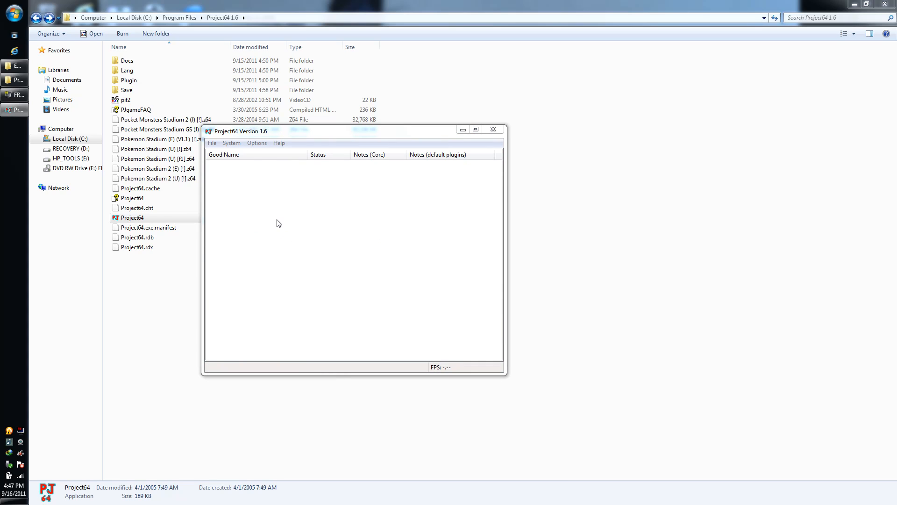
# - Check the input plugin in Settings, then choose Transfer Pak for controller 1 in the N-Rage configuration
pyautogui.click(256, 143)
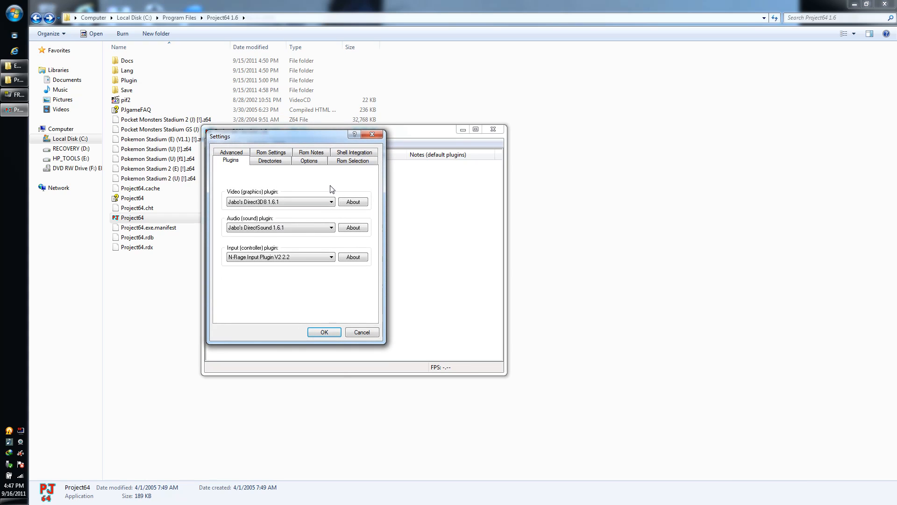
pyautogui.click(331, 256)
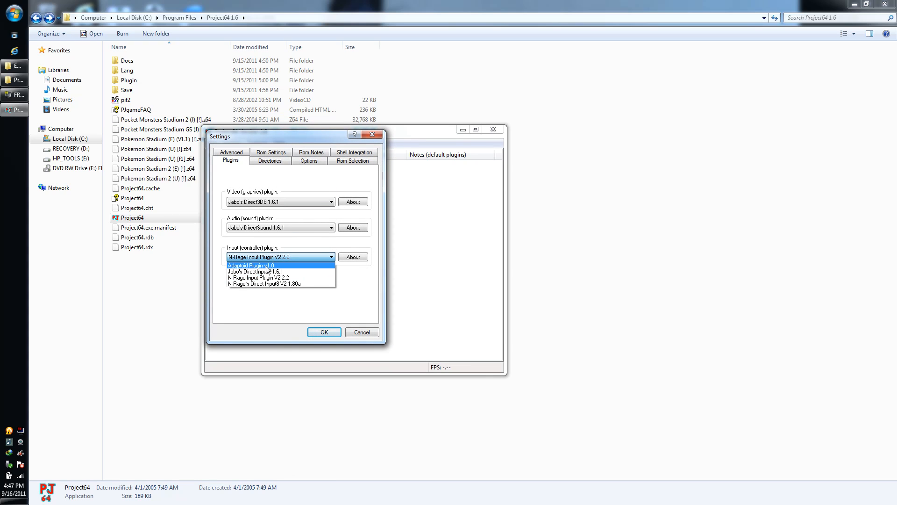
pyautogui.moveTo(342, 321)
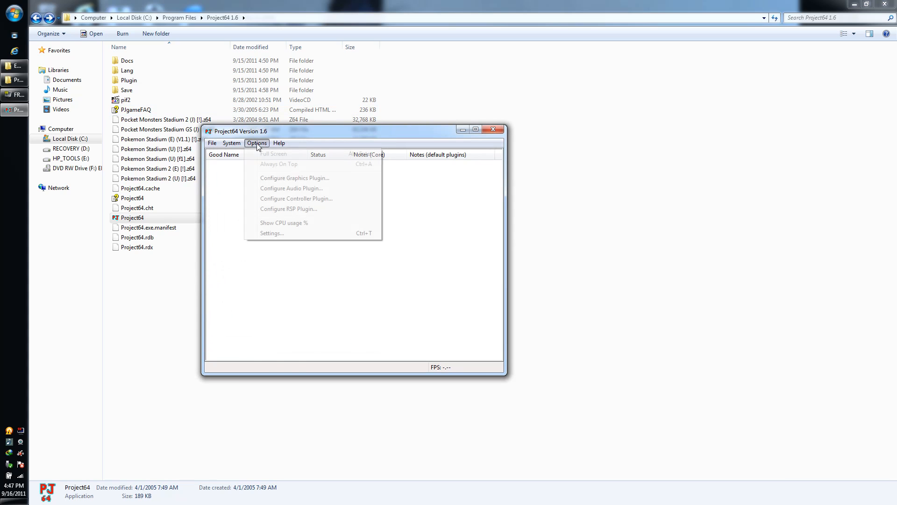
pyautogui.click(296, 198)
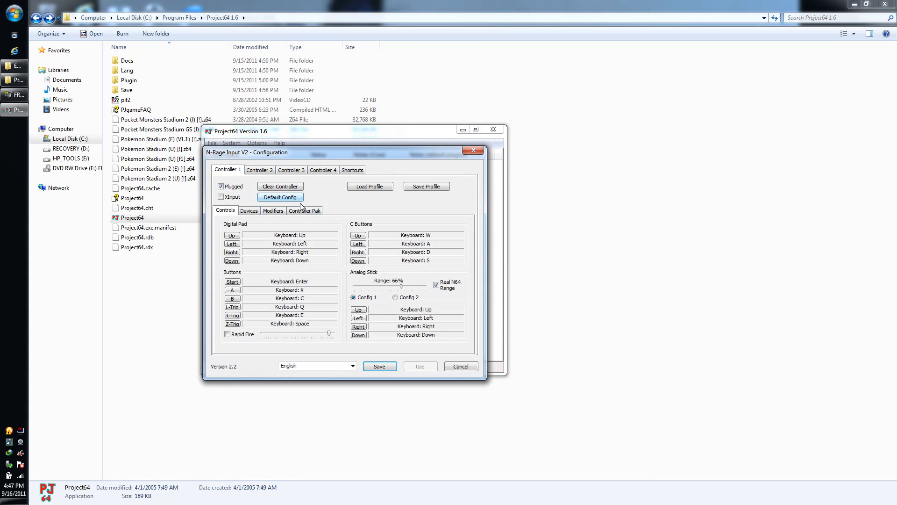
pyautogui.click(302, 224)
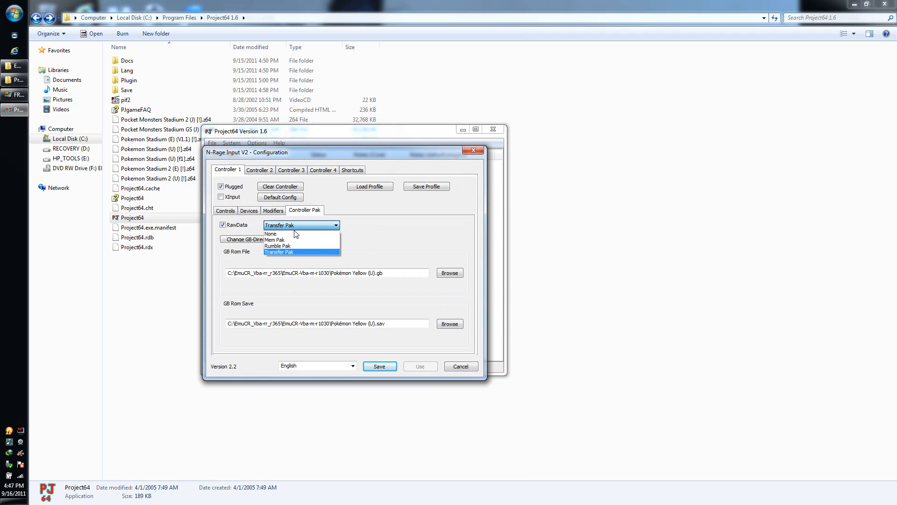
pyautogui.click(269, 233)
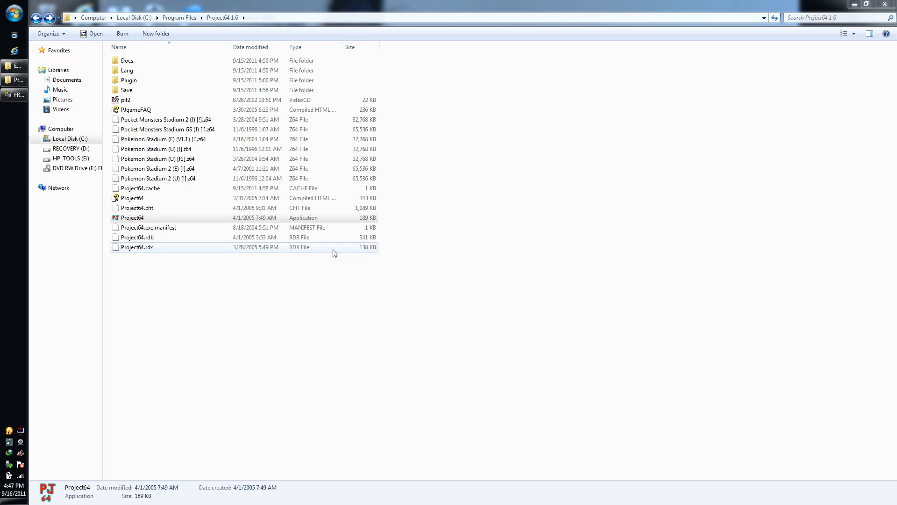
# - Launch Pokémon Stadium, which halts at the Game Pak Check screen with no Game Pak
pyautogui.doubleClick(132, 217)
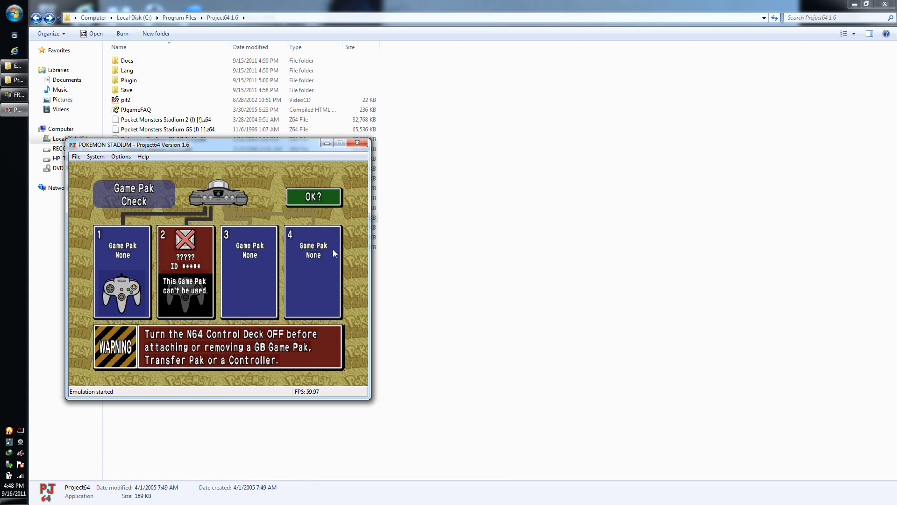
pyautogui.moveTo(118, 235)
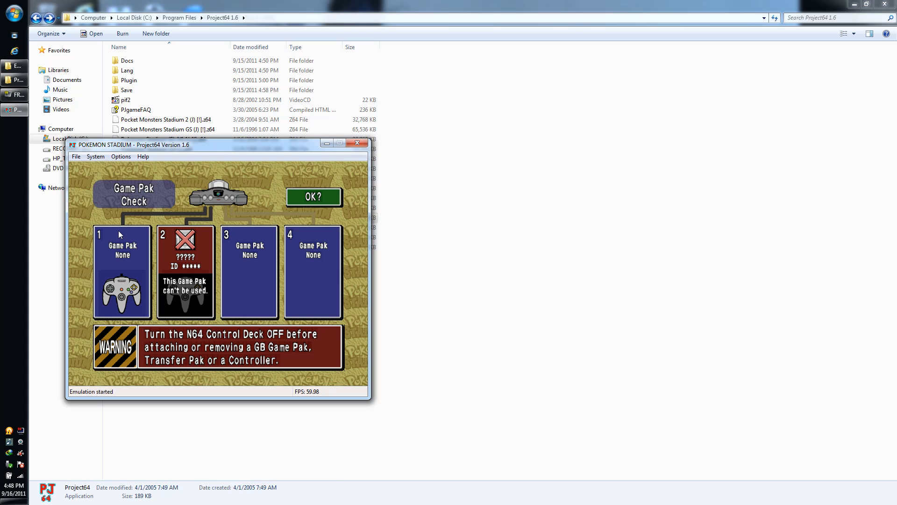
pyautogui.moveTo(100, 98)
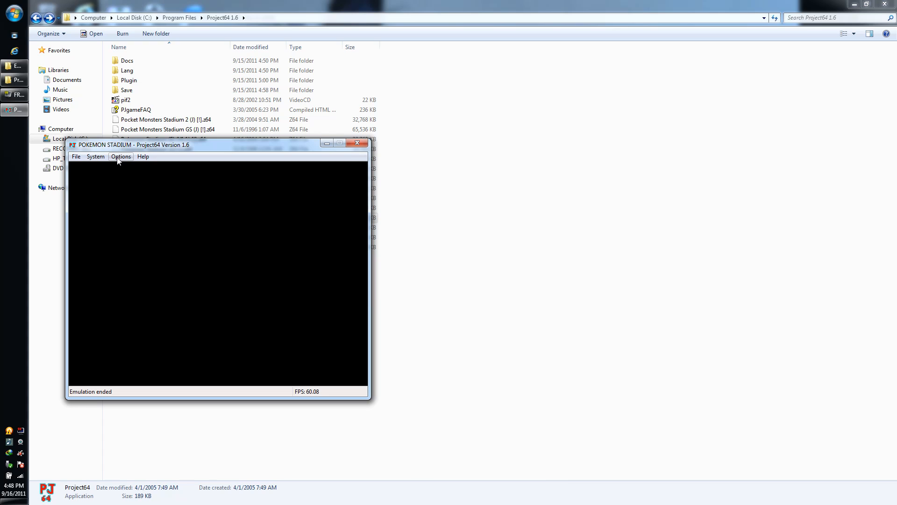
pyautogui.moveTo(123, 159)
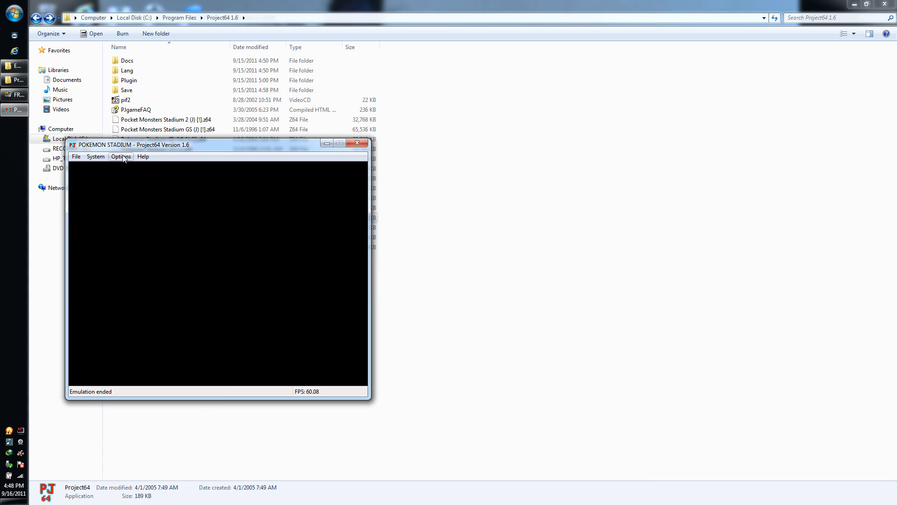
# - Set controller 1's pak to Transfer Pak and clear its old Game Boy ROM and save paths
pyautogui.click(257, 142)
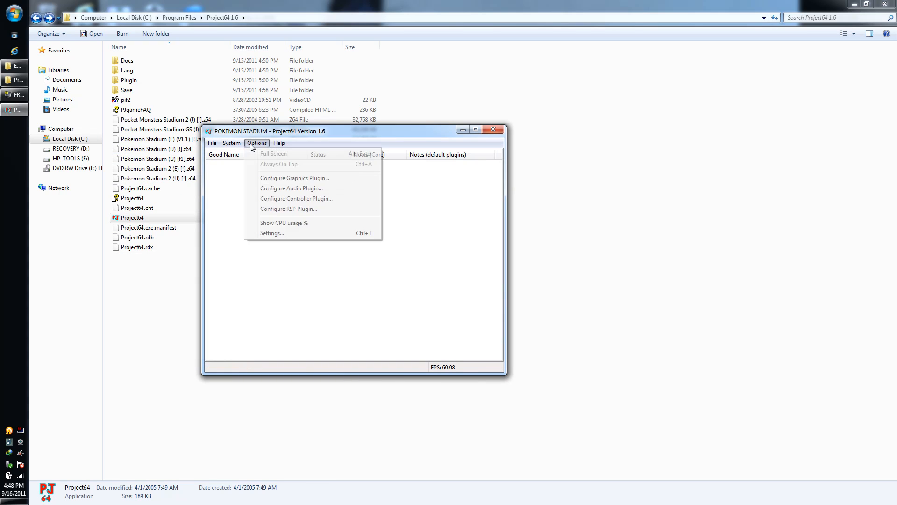
pyautogui.click(296, 198)
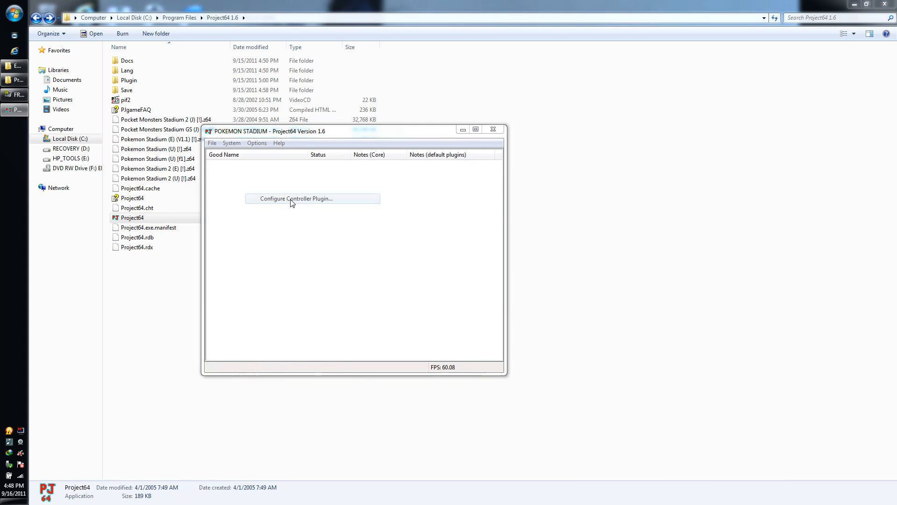
pyautogui.click(296, 198)
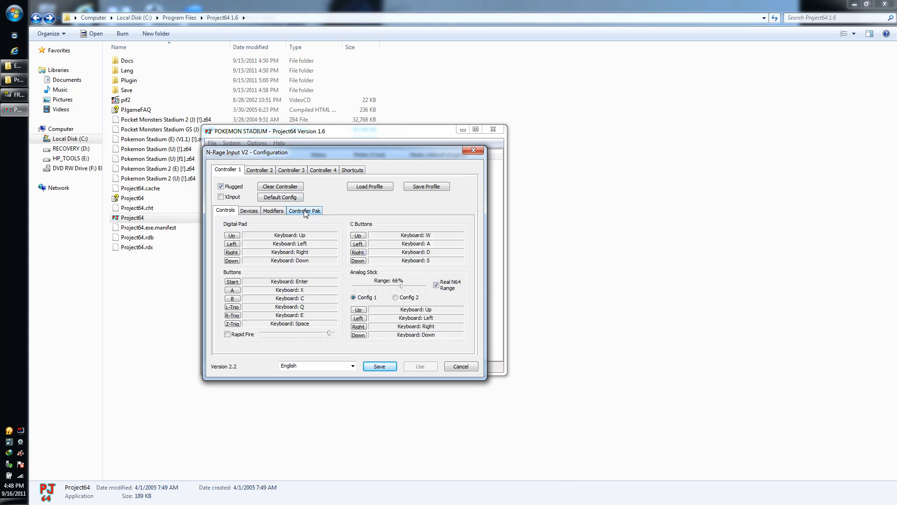
pyautogui.click(304, 210)
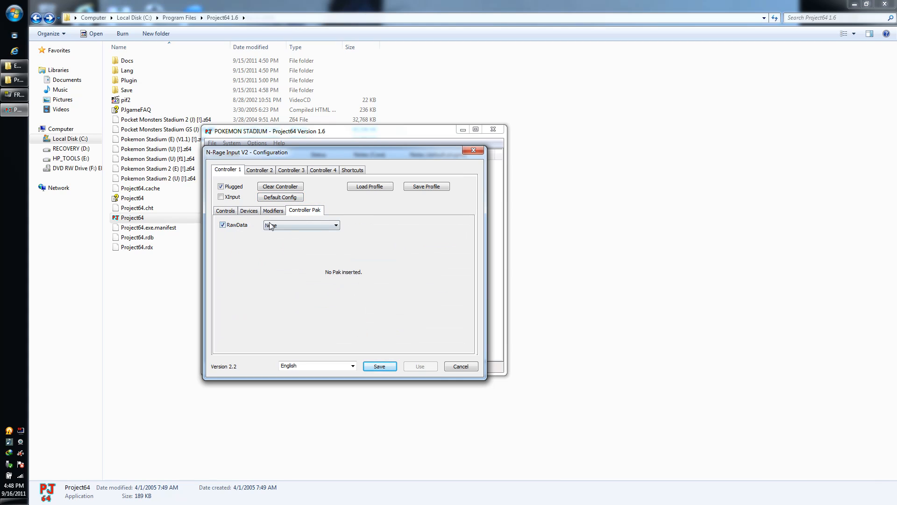
pyautogui.click(300, 224)
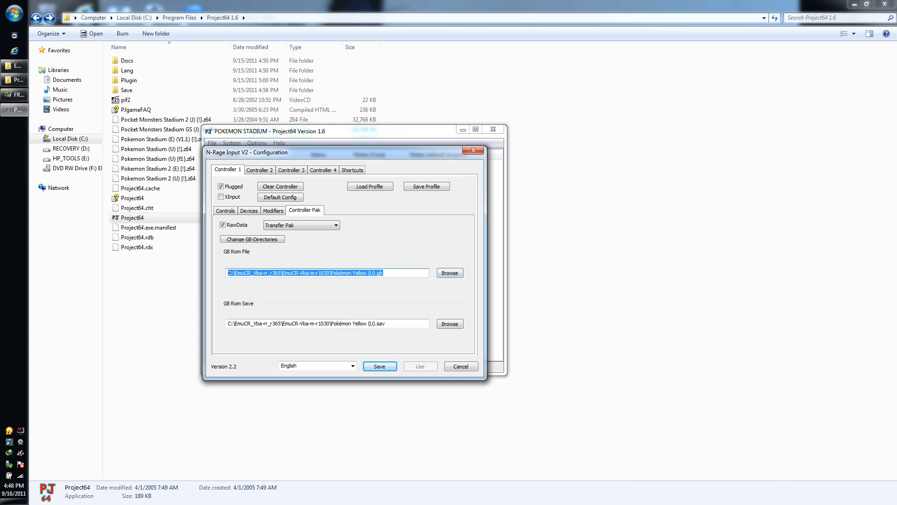
pyautogui.press('Delete')
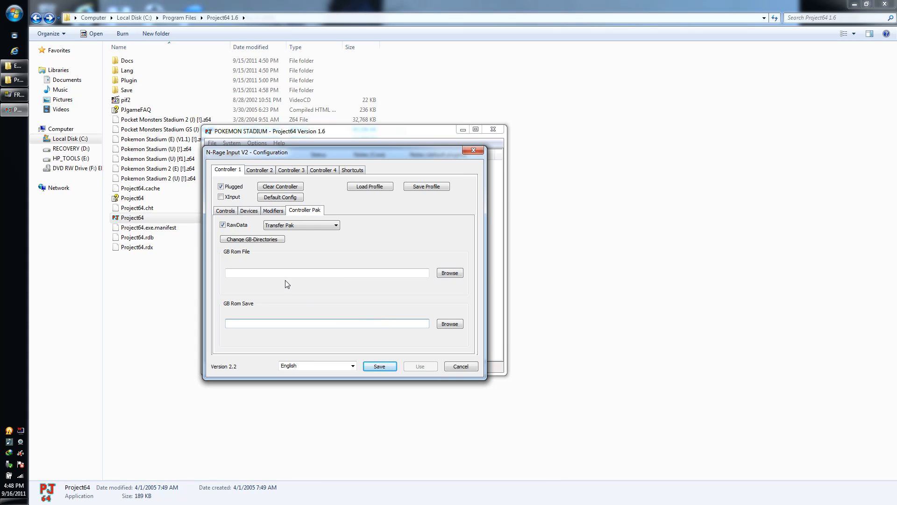
pyautogui.click(326, 272)
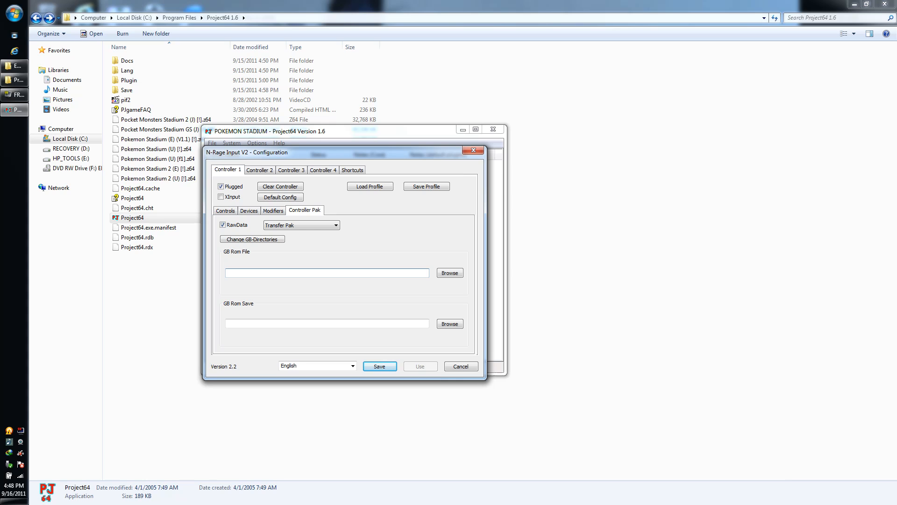
pyautogui.moveTo(409, 255)
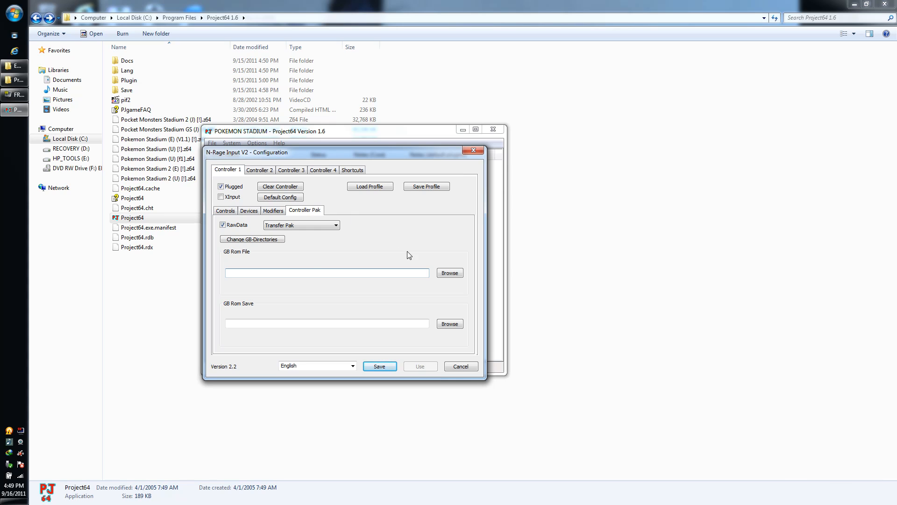
# - Point the Transfer Pak to Pokémon Yellow (U).gb and Pokémon Yellow (U).sav, then save the settings
pyautogui.click(450, 272)
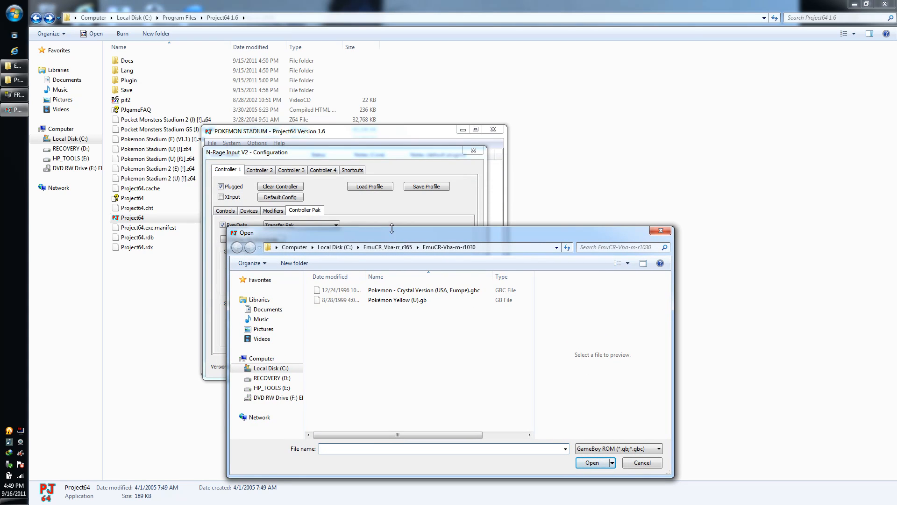
pyautogui.moveTo(408, 312)
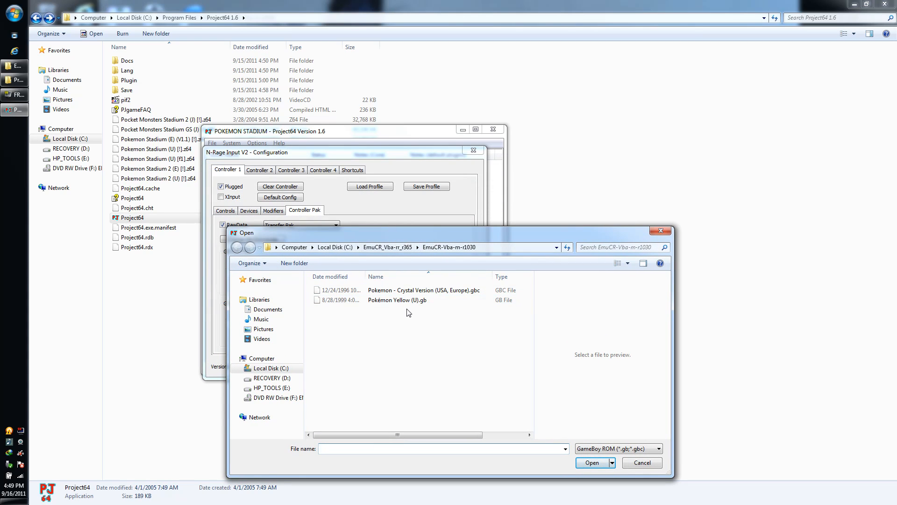
pyautogui.click(396, 300)
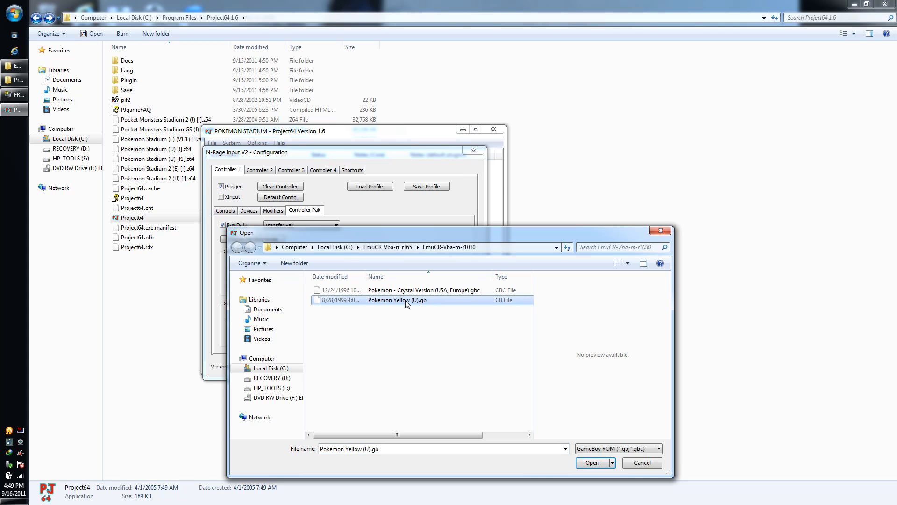
pyautogui.click(591, 463)
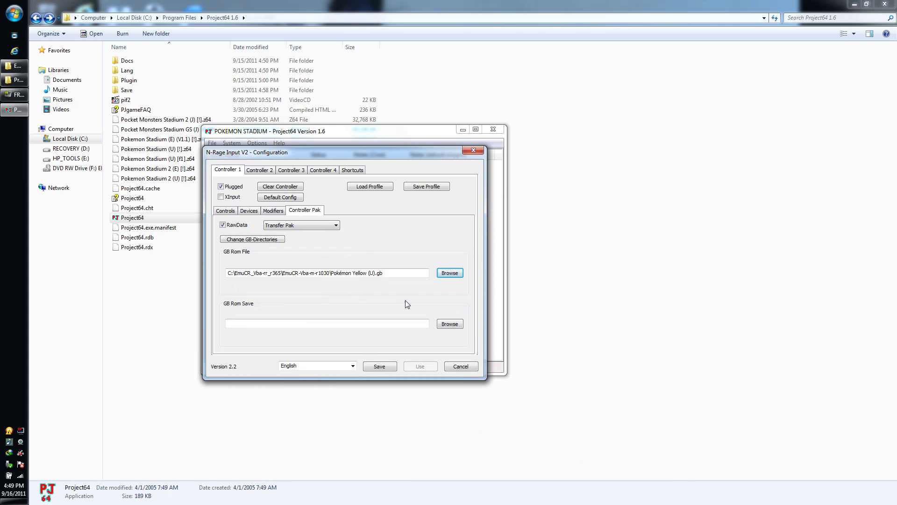
pyautogui.moveTo(449, 324)
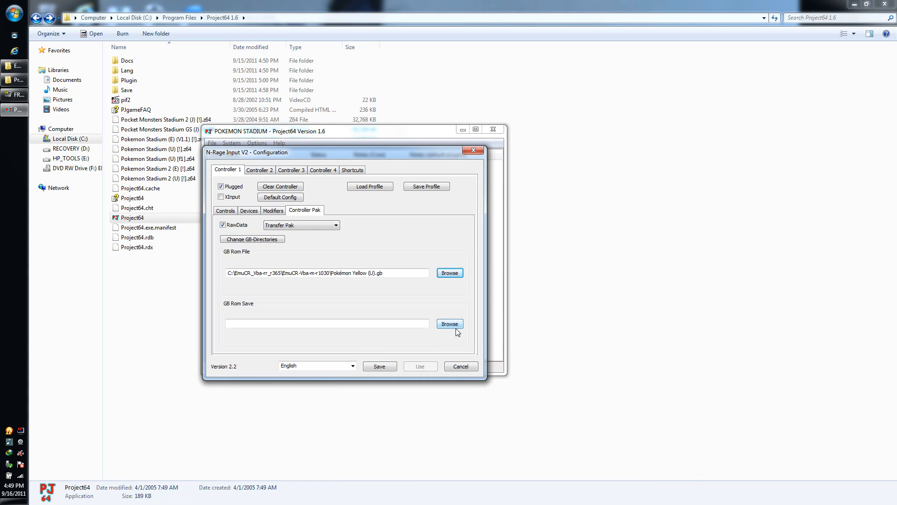
pyautogui.moveTo(430, 335)
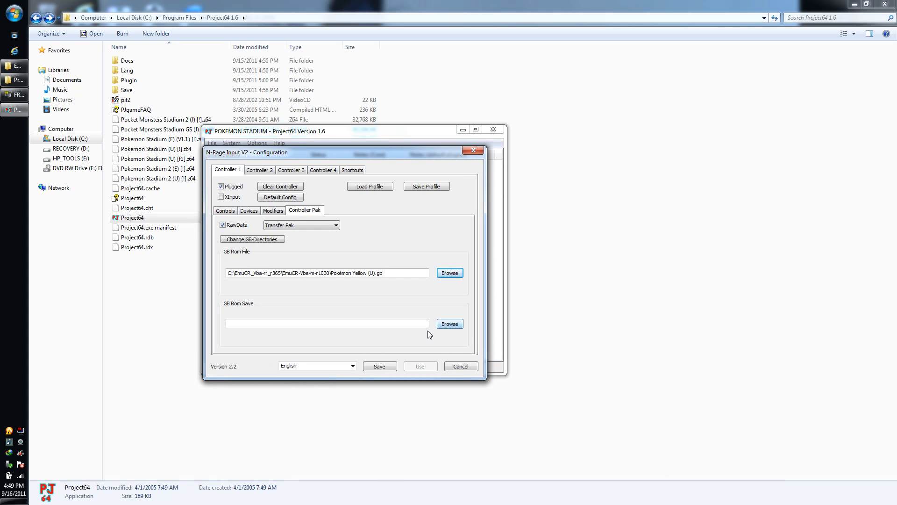
pyautogui.click(449, 323)
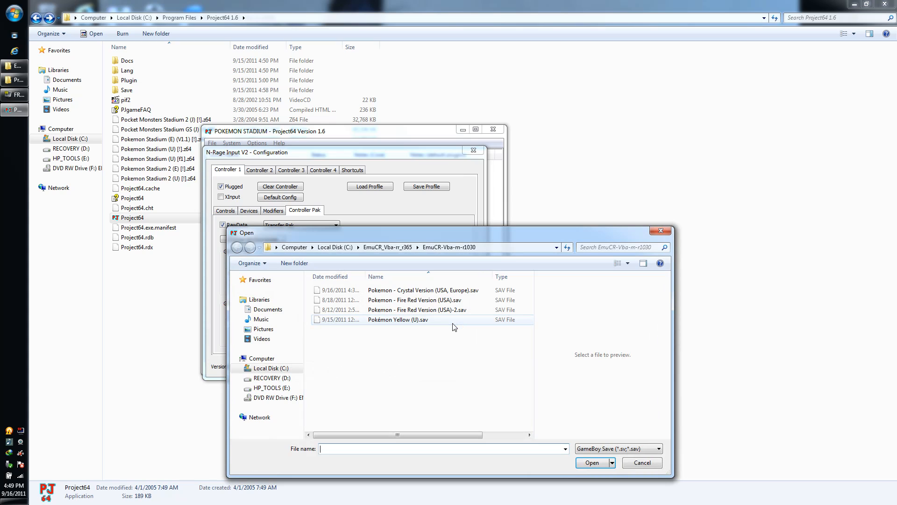
pyautogui.moveTo(435, 320)
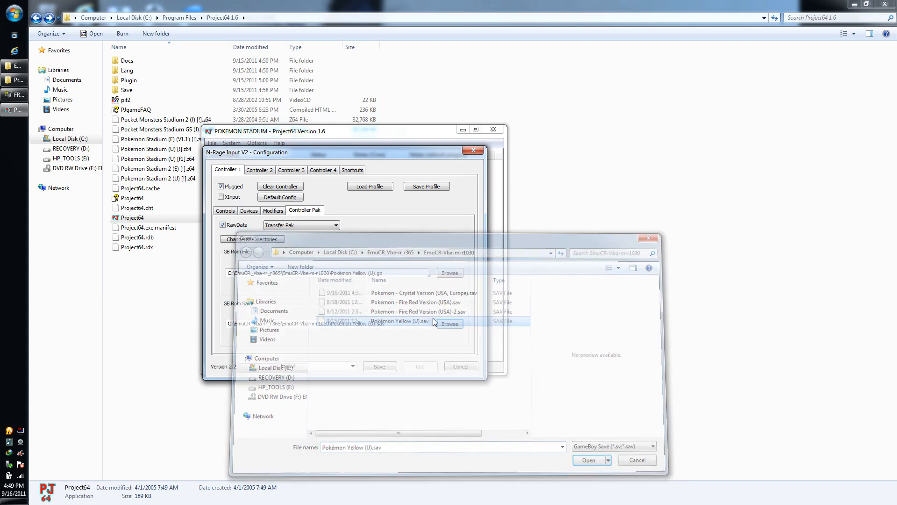
pyautogui.click(588, 460)
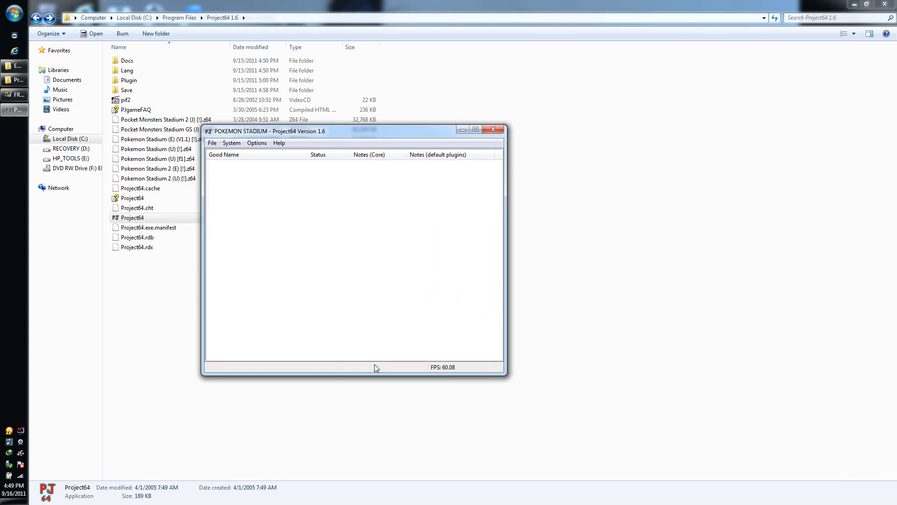
pyautogui.moveTo(213, 142)
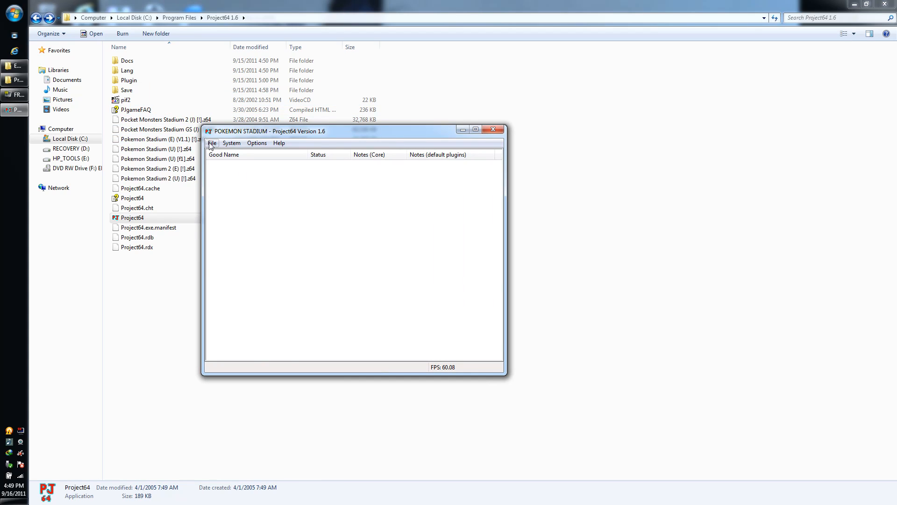
# - Exit Project64 via the File menu and relaunch it from Explorer
pyautogui.click(212, 142)
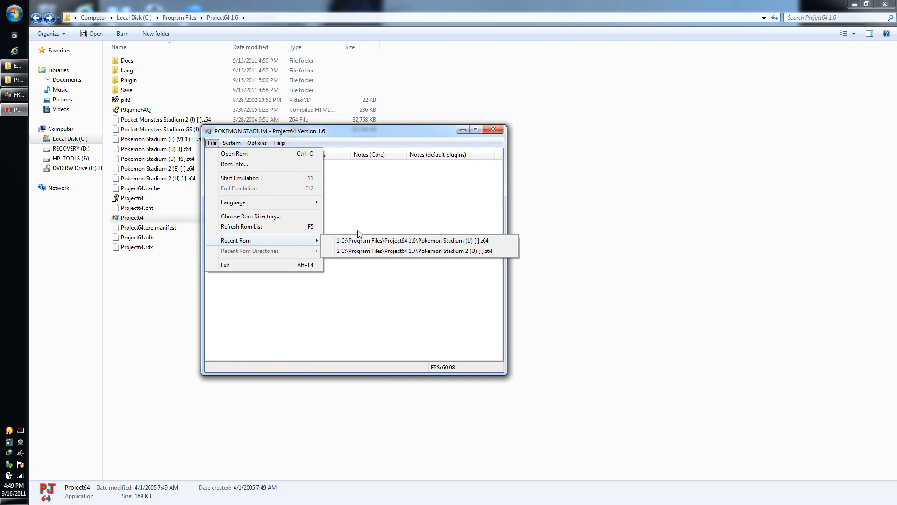
pyautogui.click(493, 129)
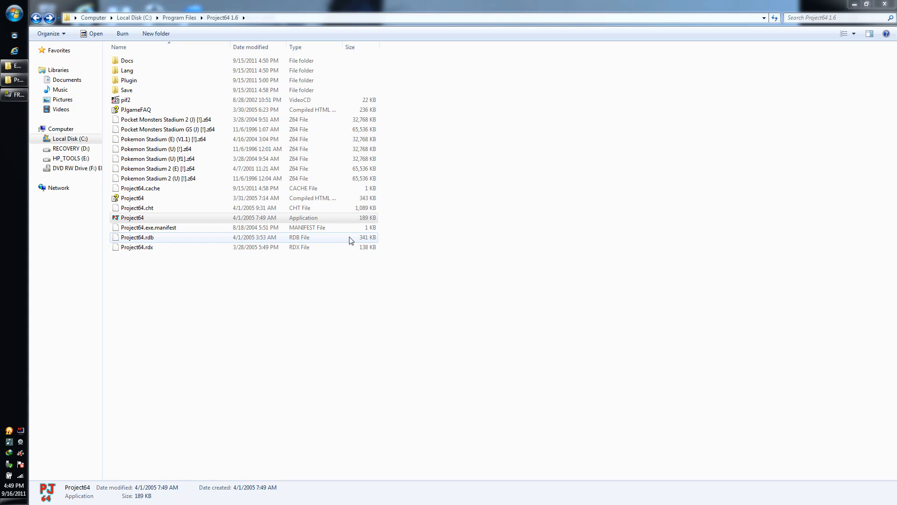
pyautogui.doubleClick(132, 218)
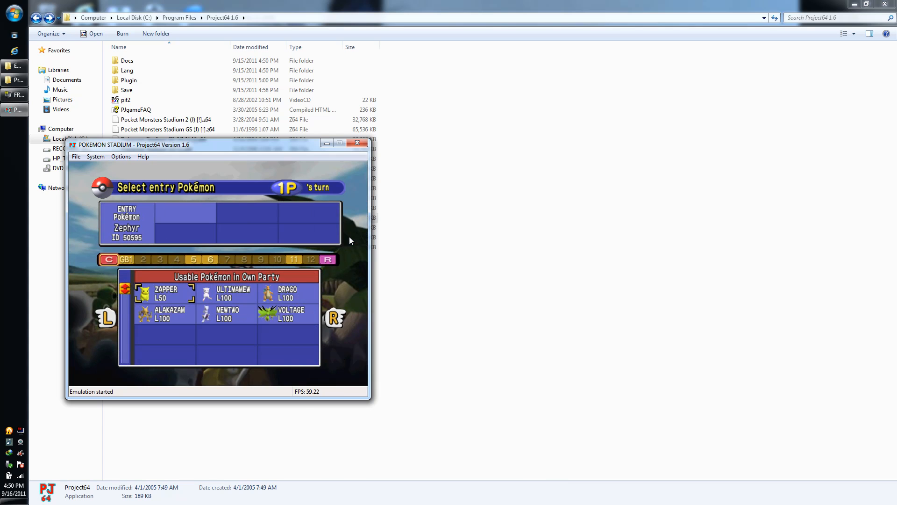
pyautogui.moveTo(206, 93)
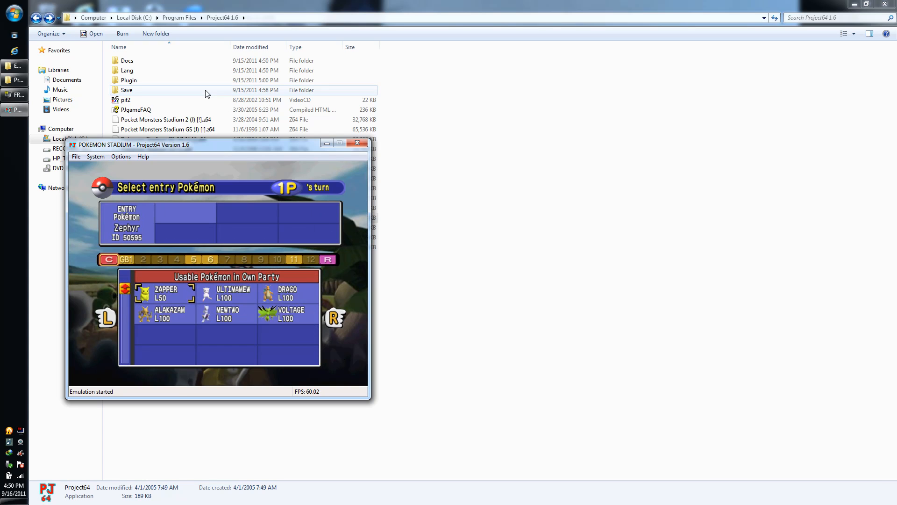
# - End the Pokémon Stadium emulation after checking the Select entry Pokémon screen
pyautogui.click(76, 156)
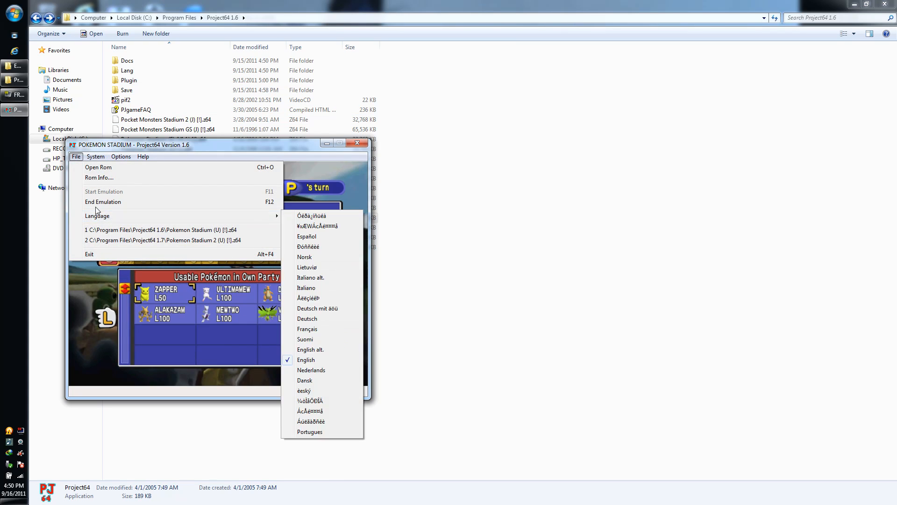
pyautogui.click(103, 202)
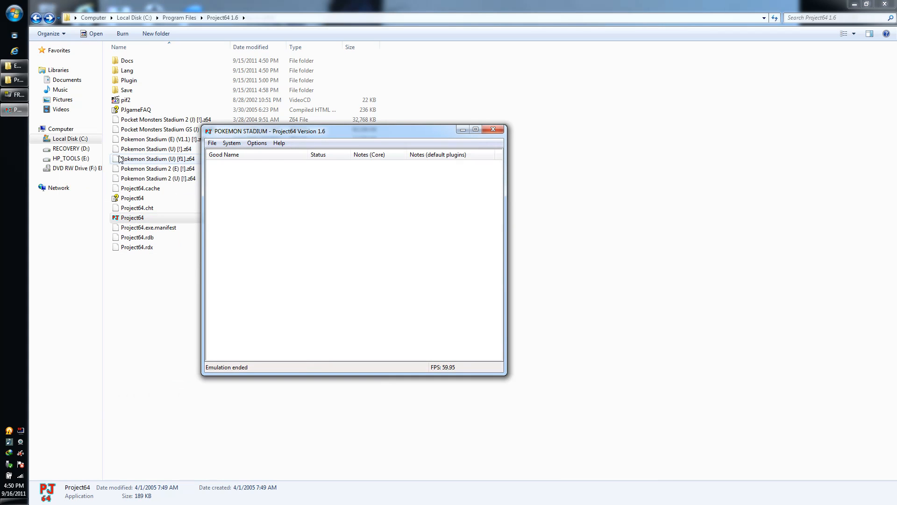
pyautogui.click(257, 142)
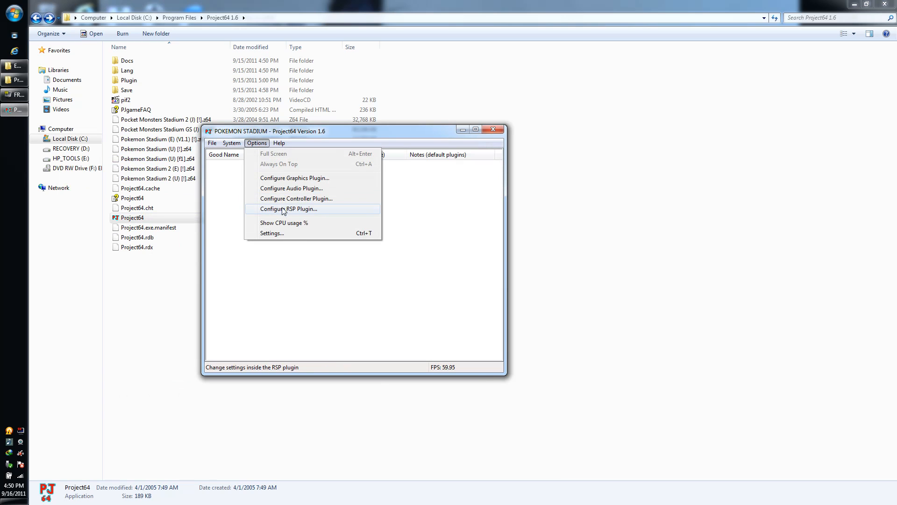
# - Quit Project64, try opening Pokemon Stadium (U) and dismiss the can't-open-file warning
pyautogui.click(296, 198)
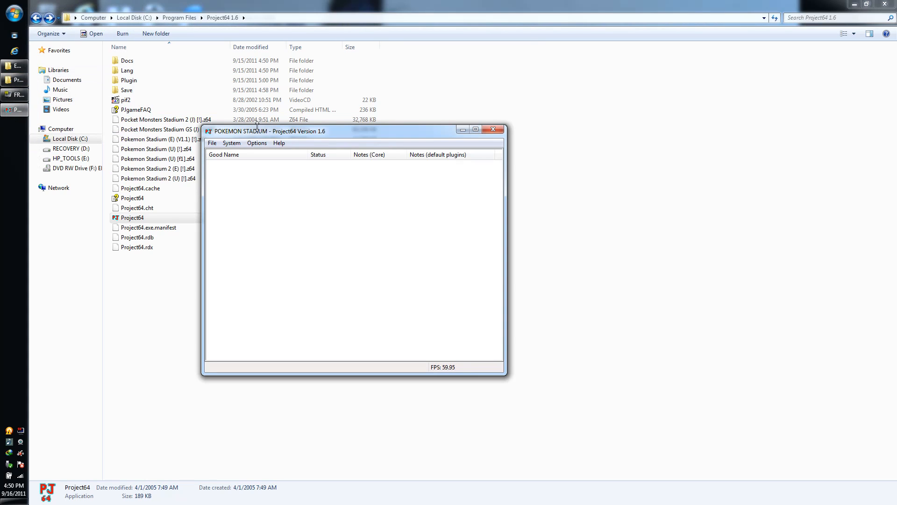
pyautogui.click(212, 143)
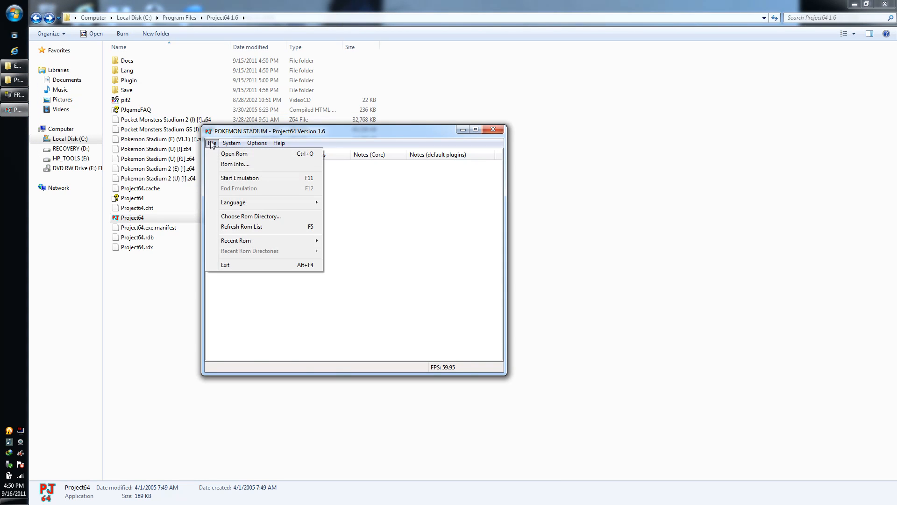
pyautogui.moveTo(235, 240)
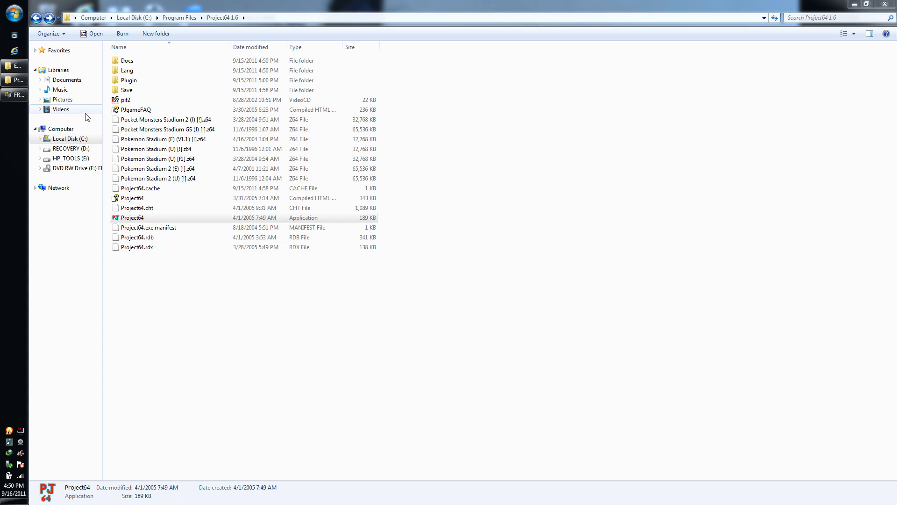
pyautogui.doubleClick(132, 217)
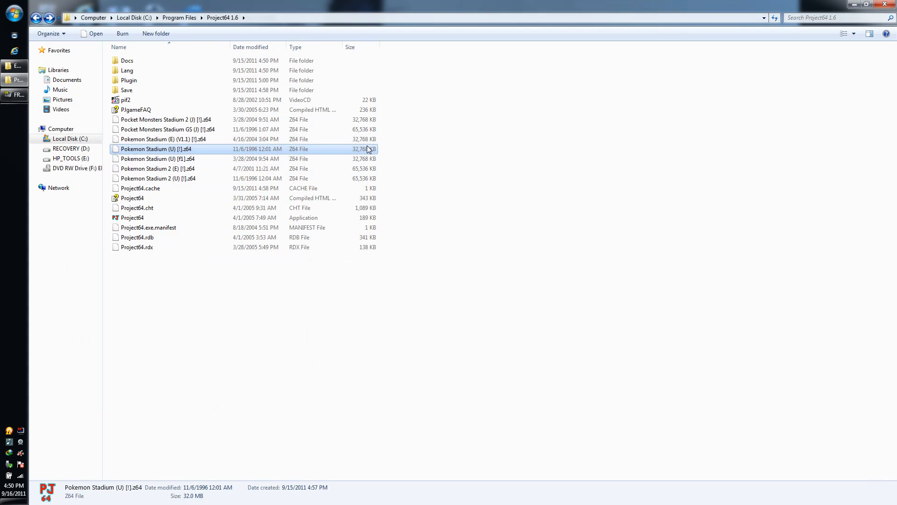
pyautogui.doubleClick(154, 148)
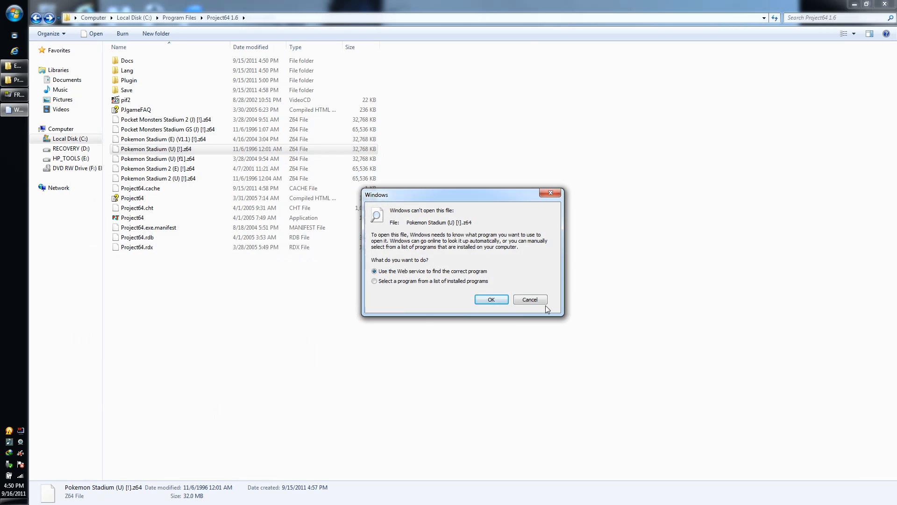
pyautogui.click(530, 299)
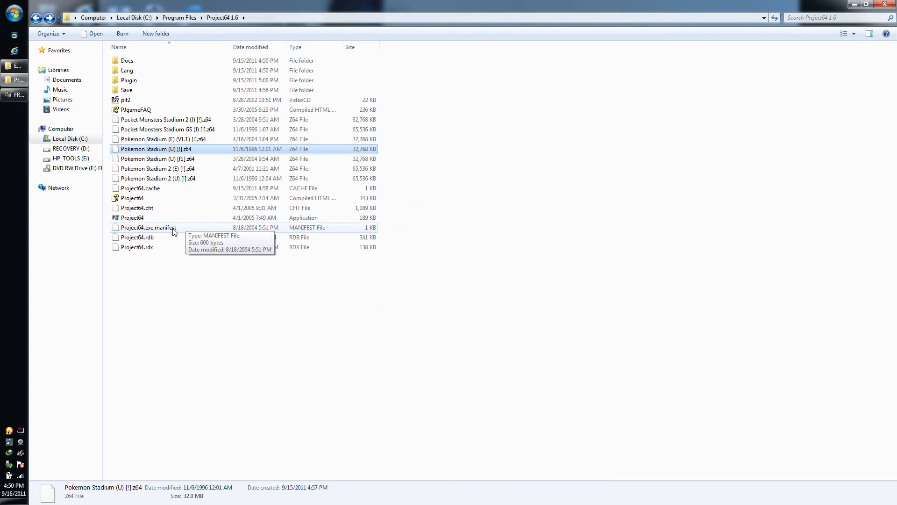
# - Launch Project64.exe again from Explorer with no game loaded
pyautogui.click(132, 218)
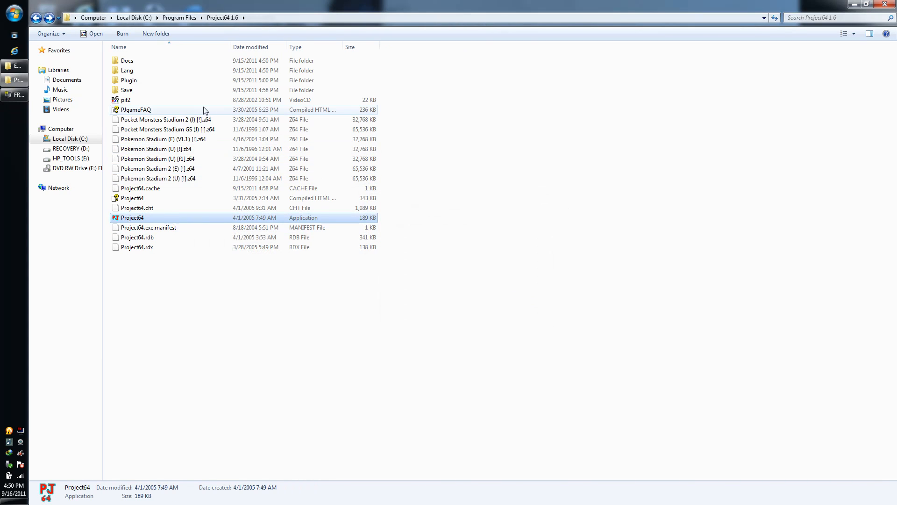
pyautogui.moveTo(189, 100)
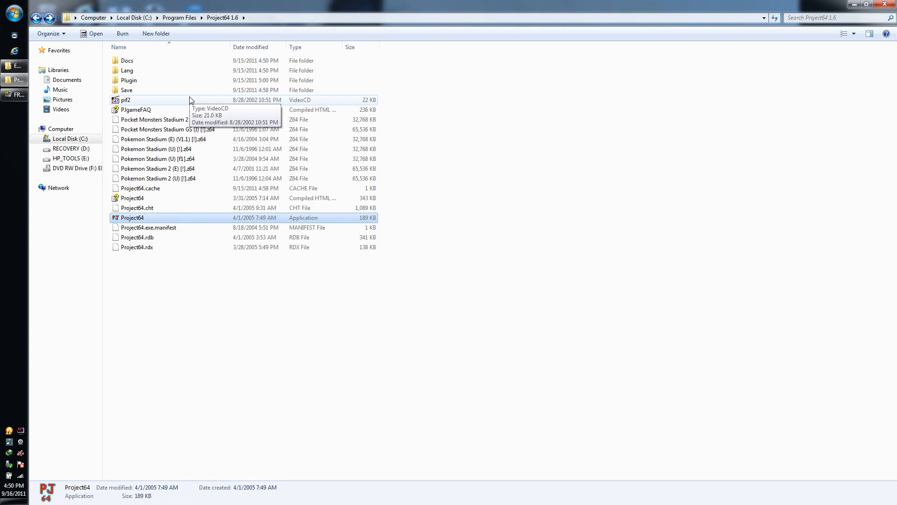
pyautogui.doubleClick(131, 218)
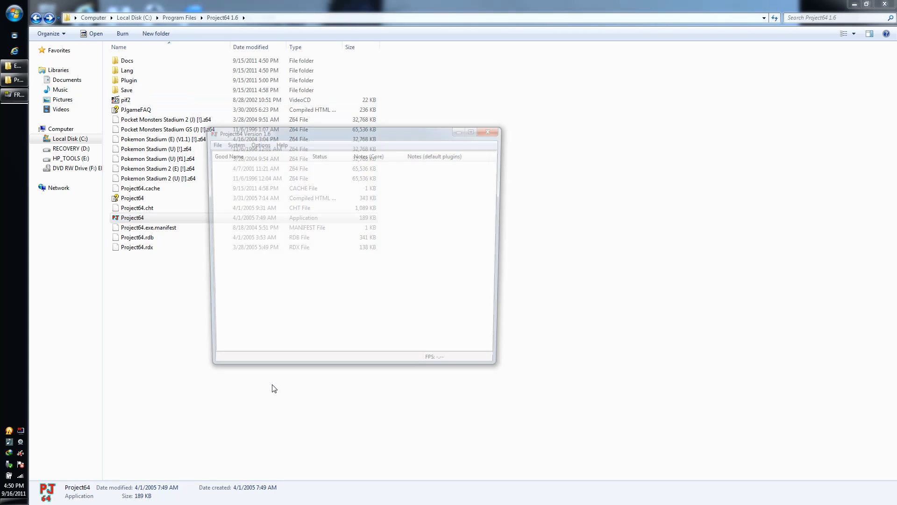
pyautogui.click(257, 142)
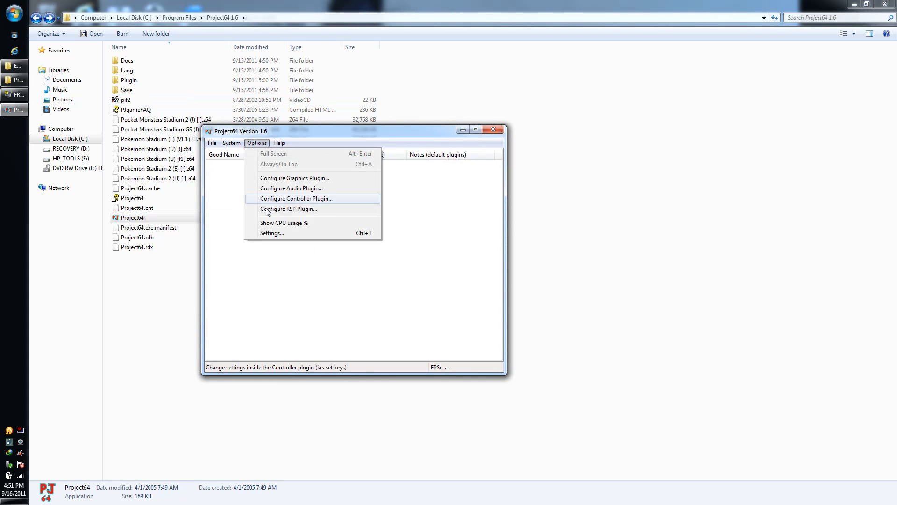
# - Clear controller 2's Game Boy ROM and save paths, keep Transfer Pak, and save the controller settings
pyautogui.click(296, 198)
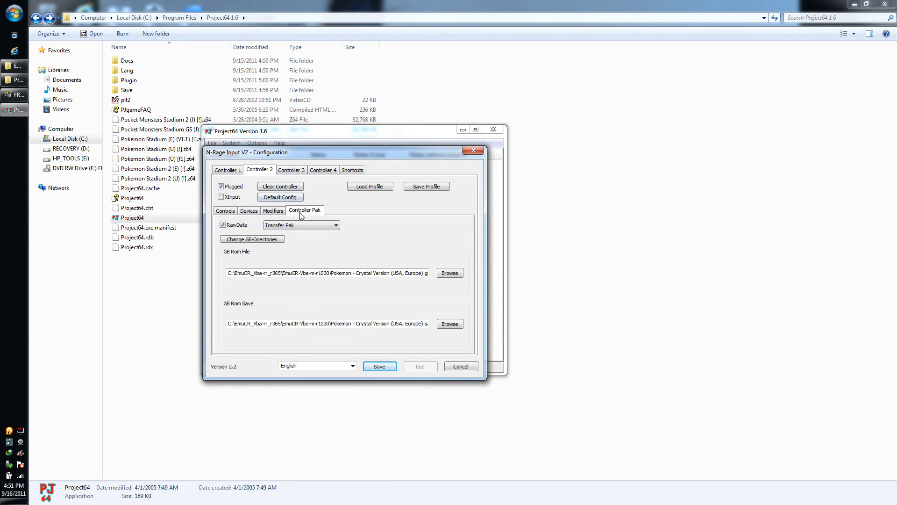
pyautogui.moveTo(207, 302)
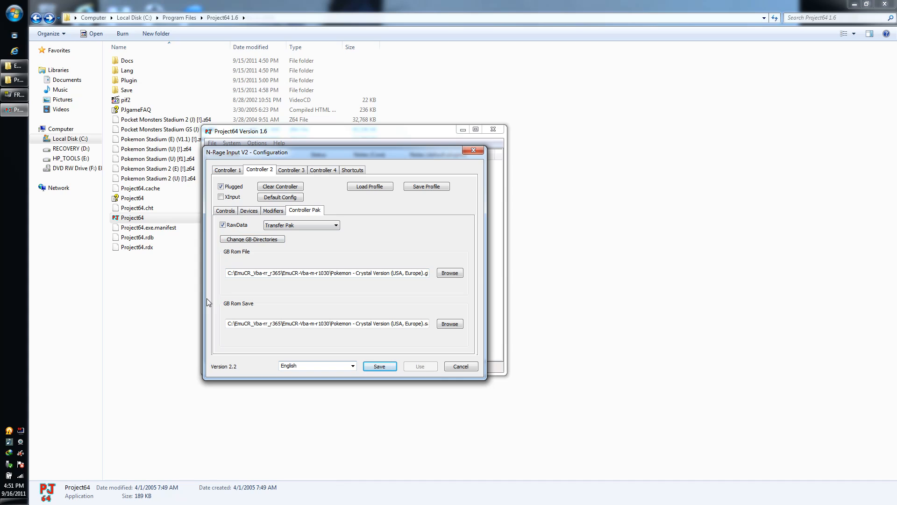
pyautogui.tripleClick(326, 272)
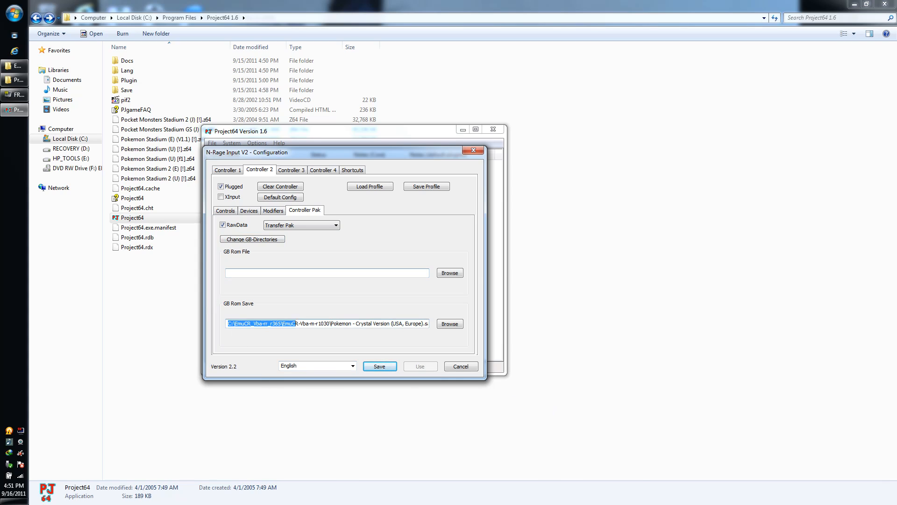
pyautogui.press('delete')
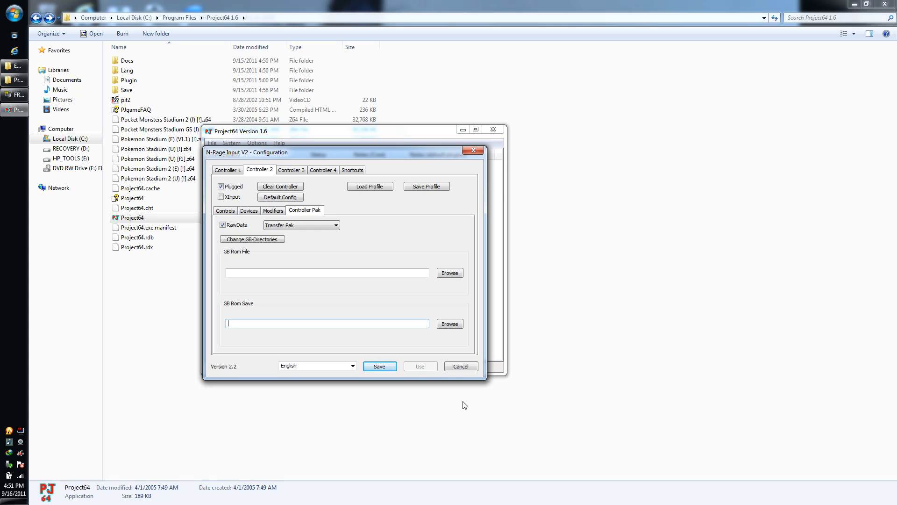
pyautogui.click(334, 224)
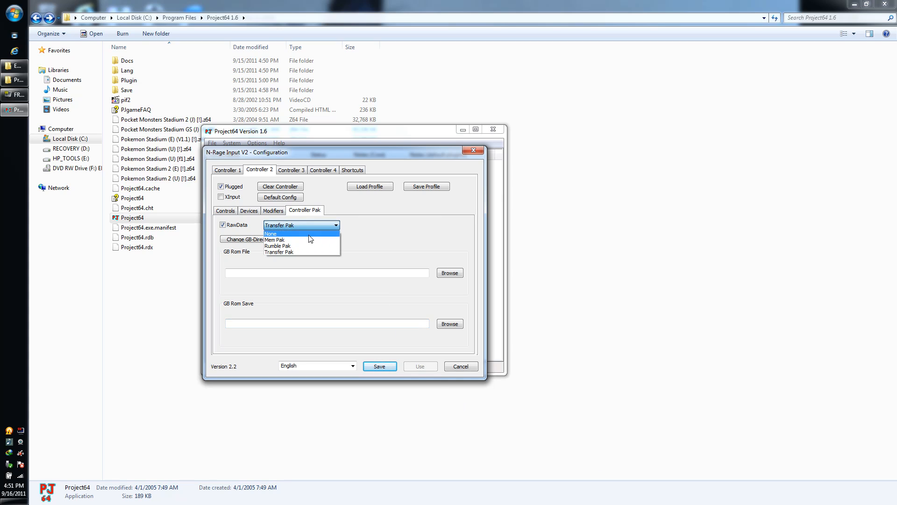
pyautogui.click(460, 366)
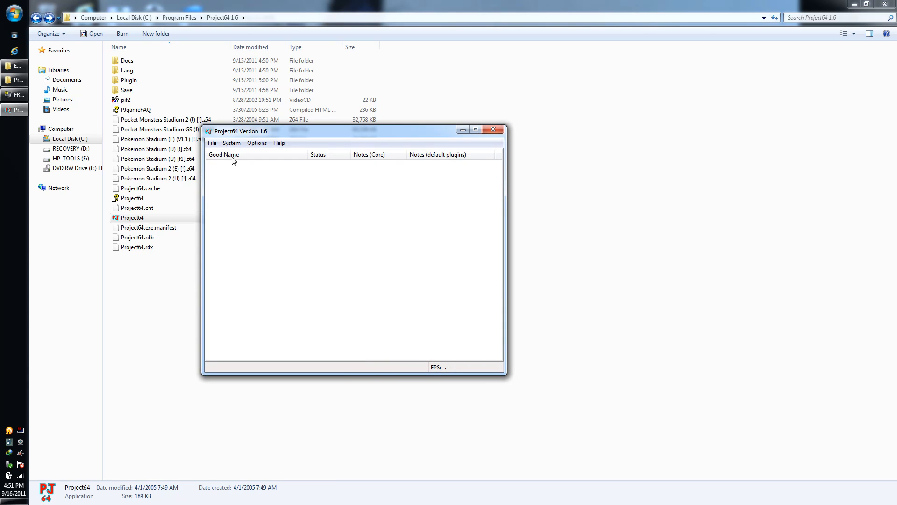
pyautogui.click(212, 142)
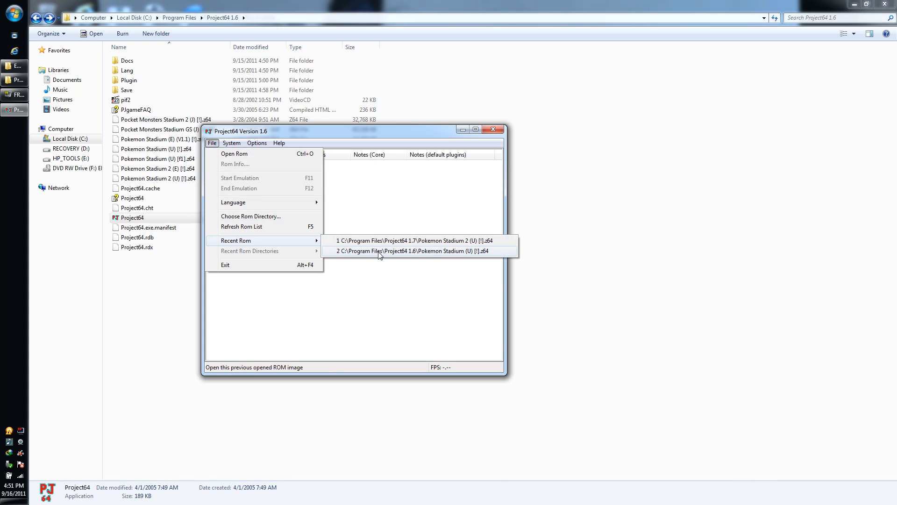
pyautogui.moveTo(381, 241)
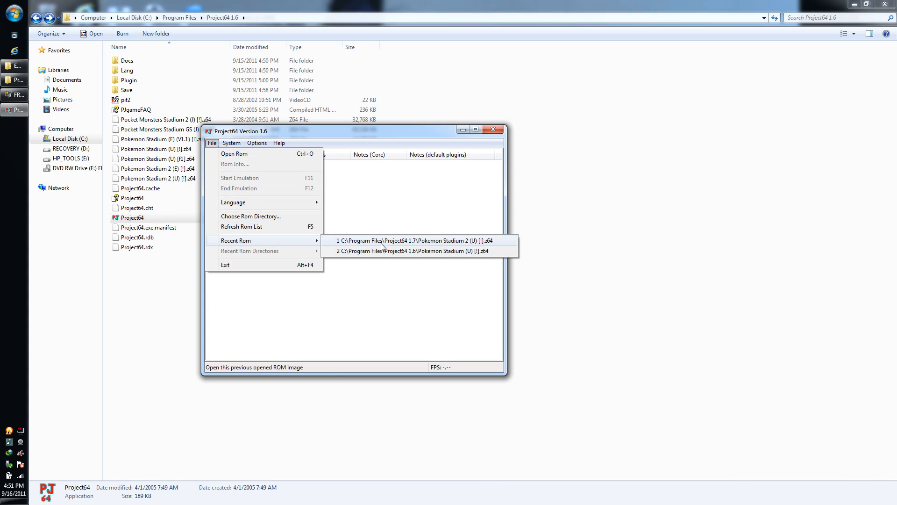
# - Load Pokémon Stadium 2 from the recent ROMs and get past its title screen
pyautogui.click(492, 129)
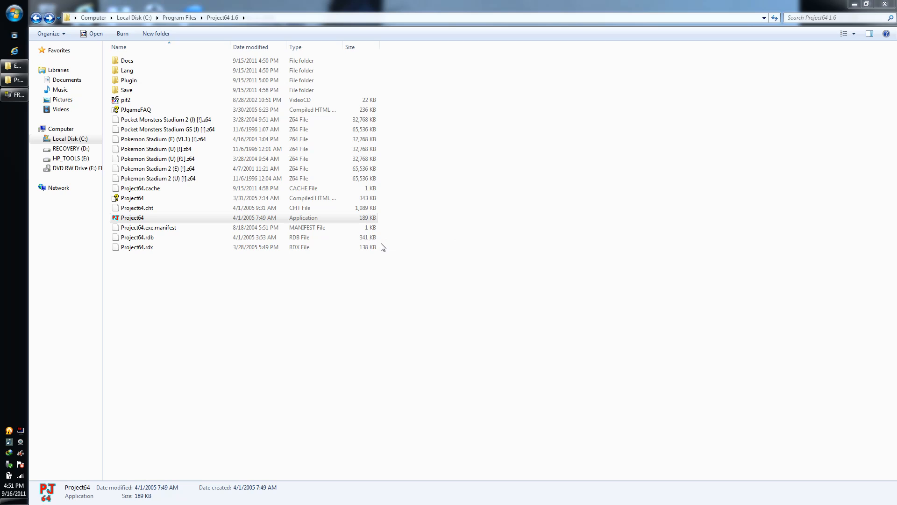
pyautogui.doubleClick(132, 218)
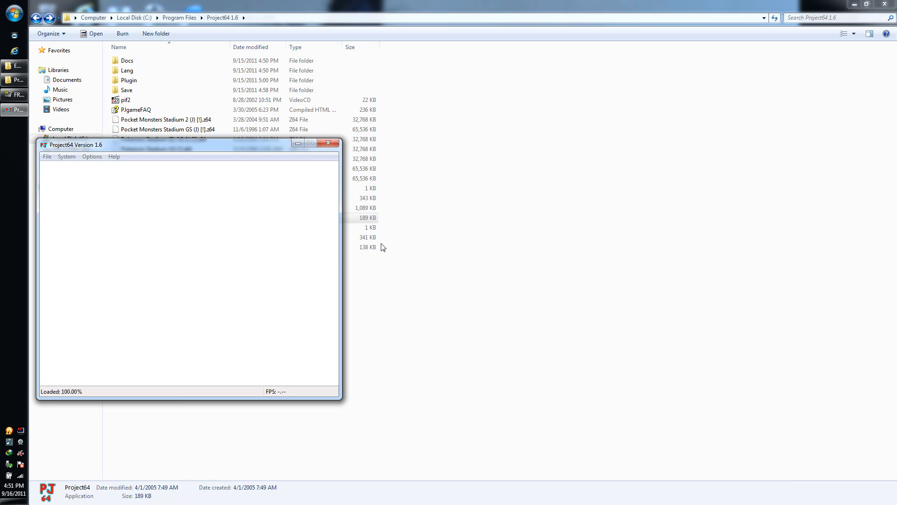
pyautogui.doubleClick(166, 118)
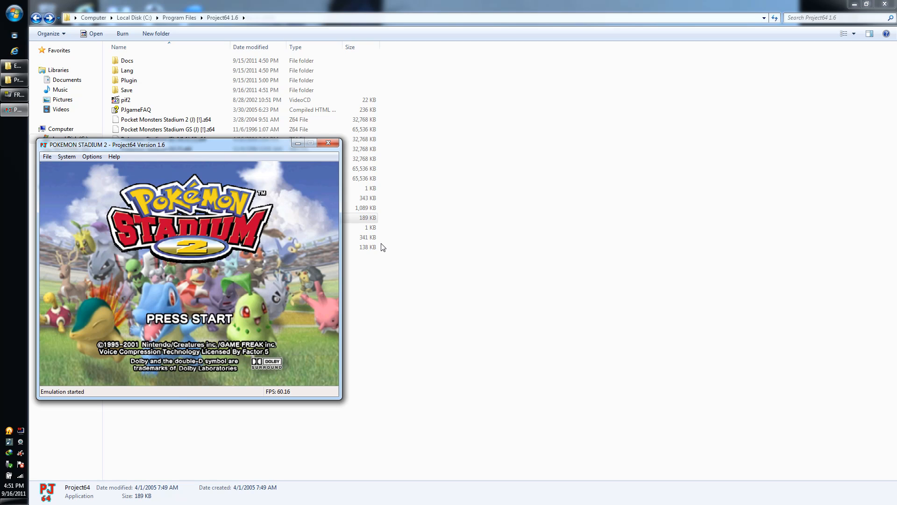
pyautogui.moveTo(153, 145)
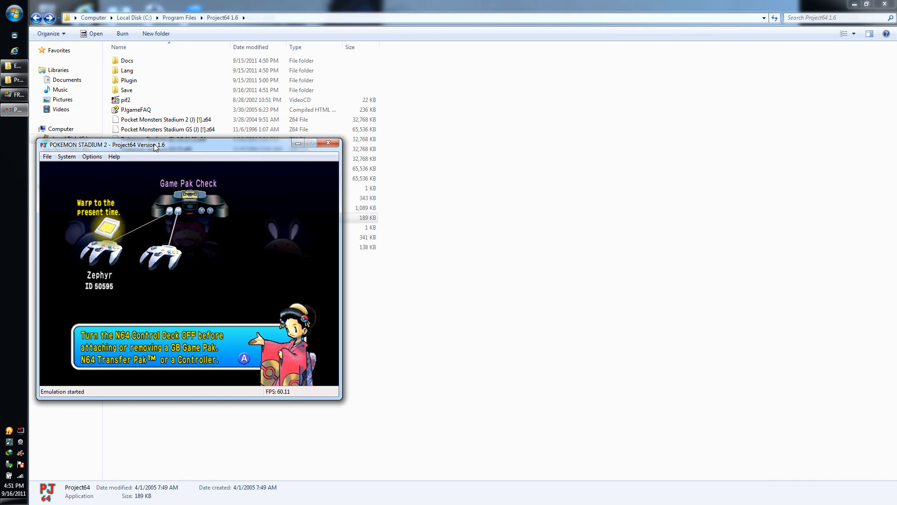
pyautogui.moveTo(18, 182)
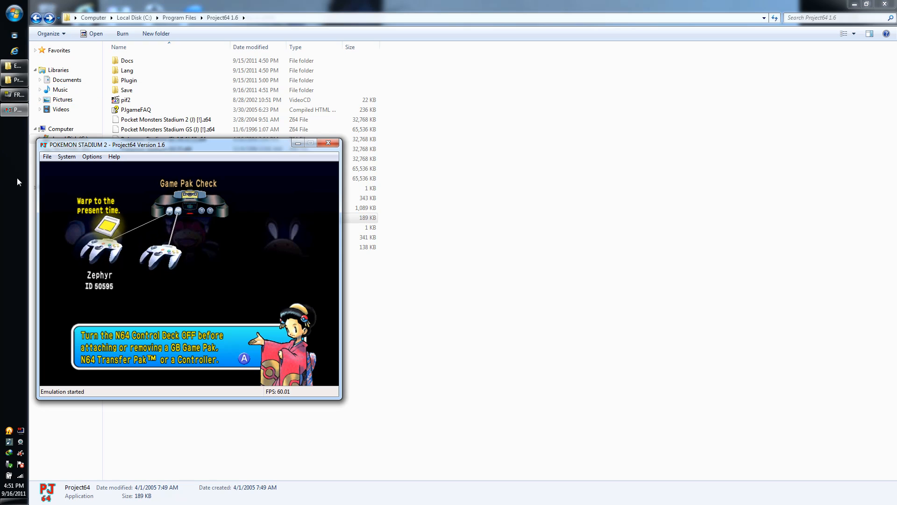
# - Browse to the EmuCR-Vba-m-r1030 folder and select the Crystal .sav file, widening the name column
pyautogui.click(66, 156)
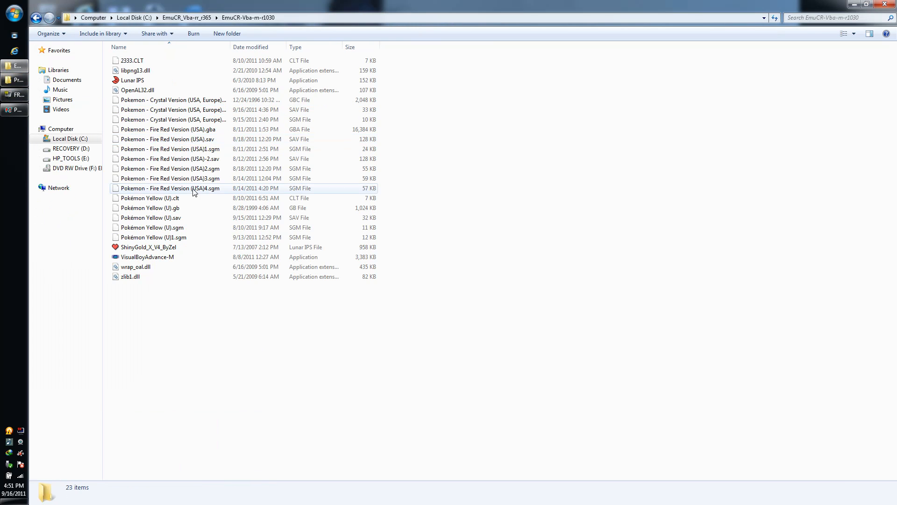
pyautogui.moveTo(232, 47); pyautogui.dragTo(275, 47)
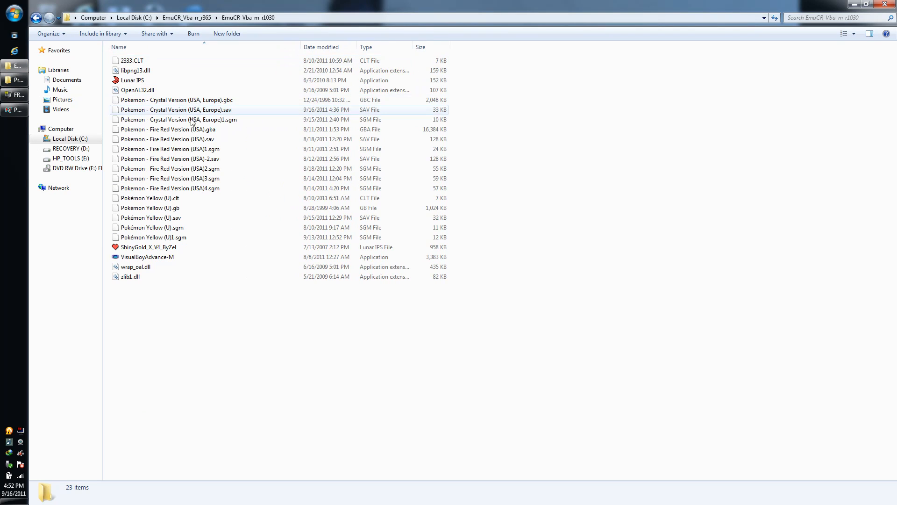
pyautogui.click(176, 100)
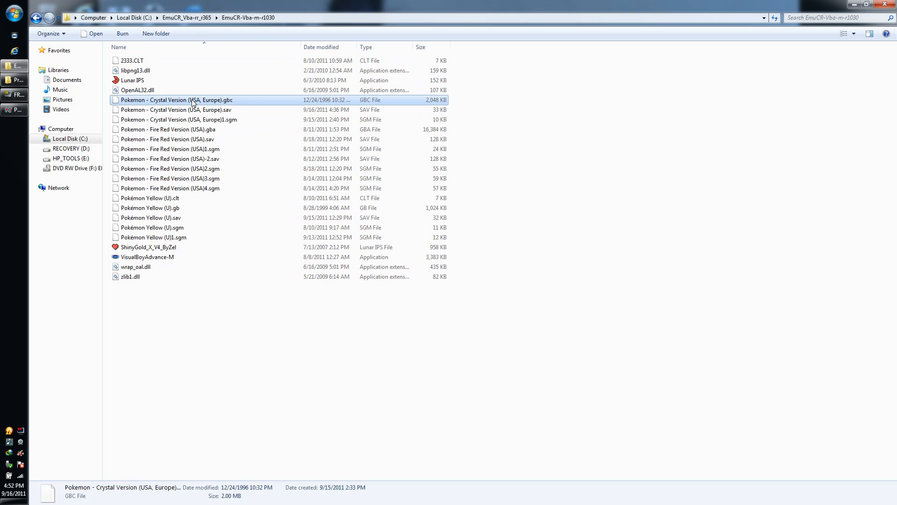
pyautogui.moveTo(210, 109)
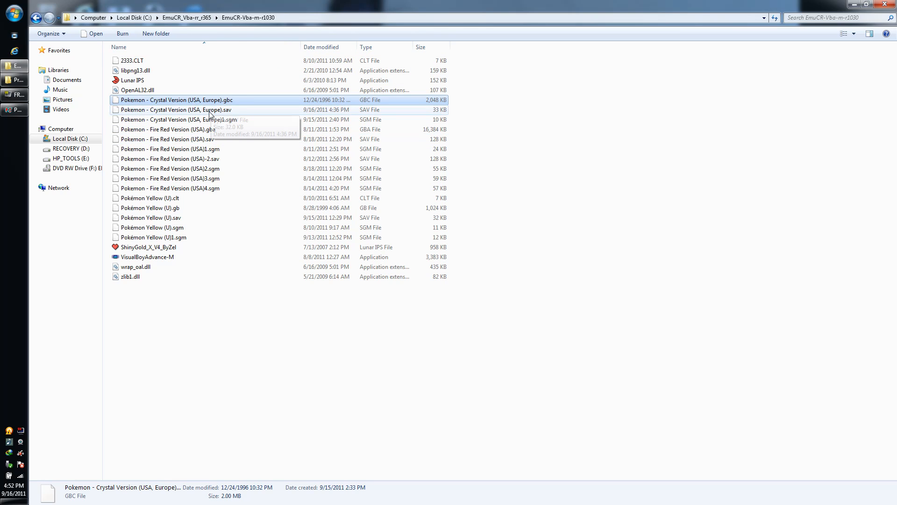
pyautogui.click(177, 110)
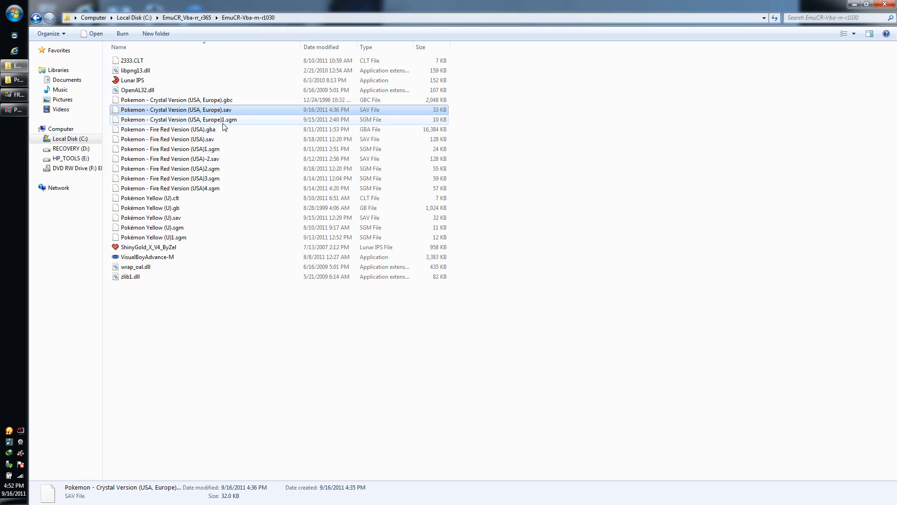
pyautogui.moveTo(223, 123)
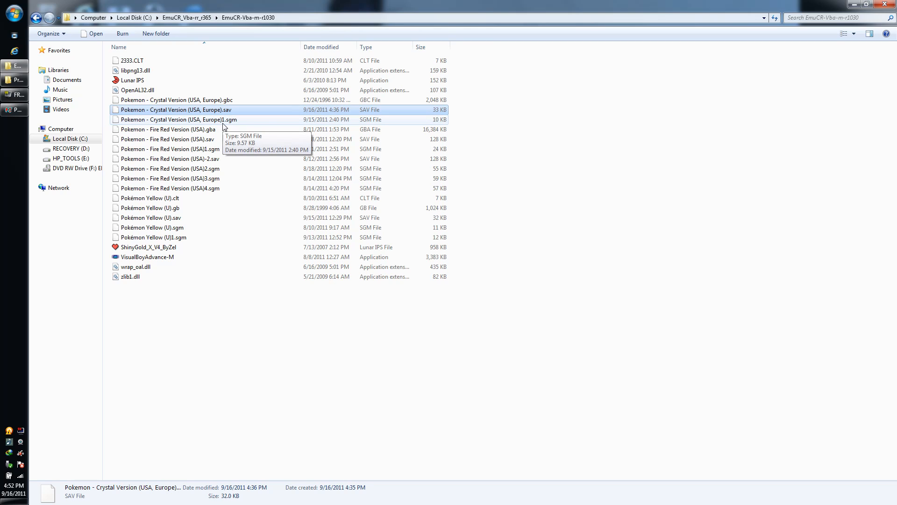
pyautogui.moveTo(242, 129)
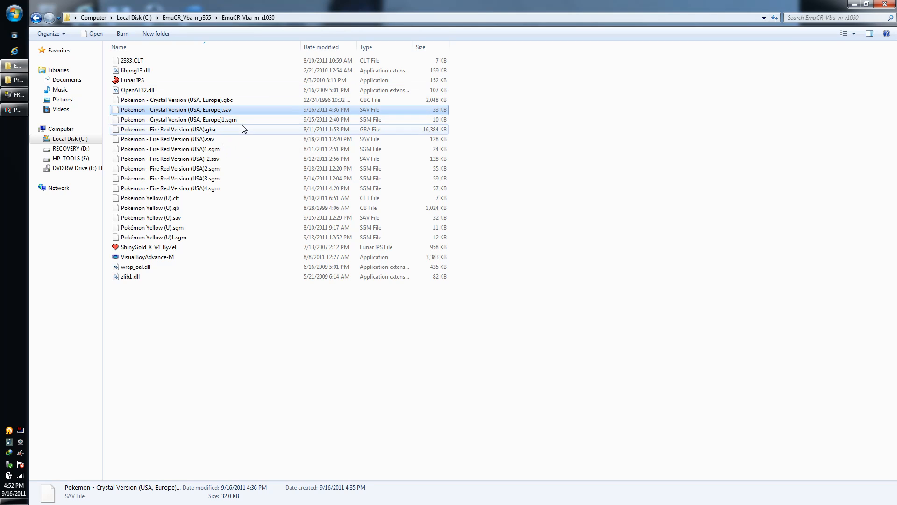
pyautogui.moveTo(242, 106)
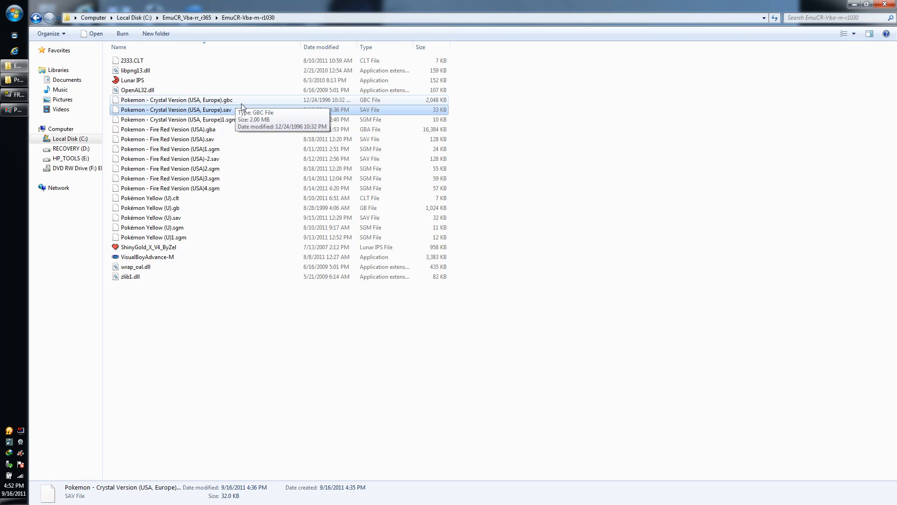
pyautogui.moveTo(177, 256)
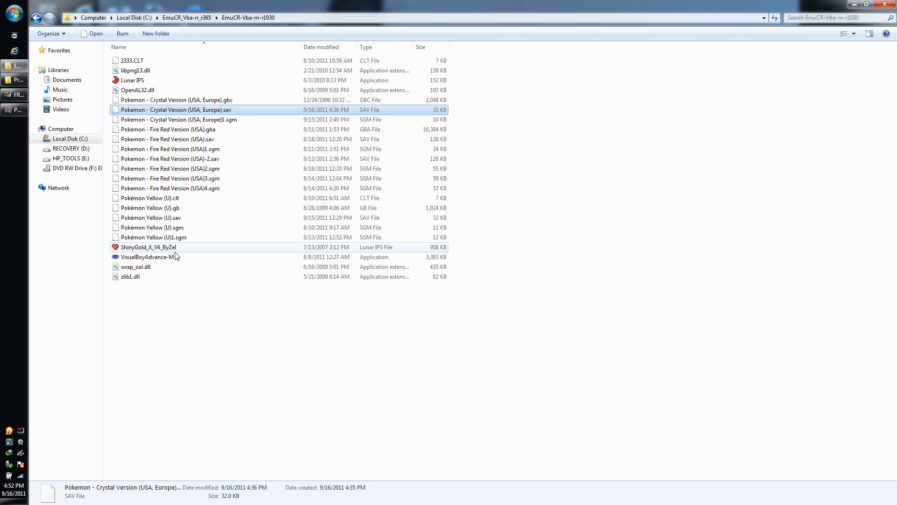
# - Launch VisualBoyAdvance-M and delete the old Crystal save file
pyautogui.doubleClick(150, 256)
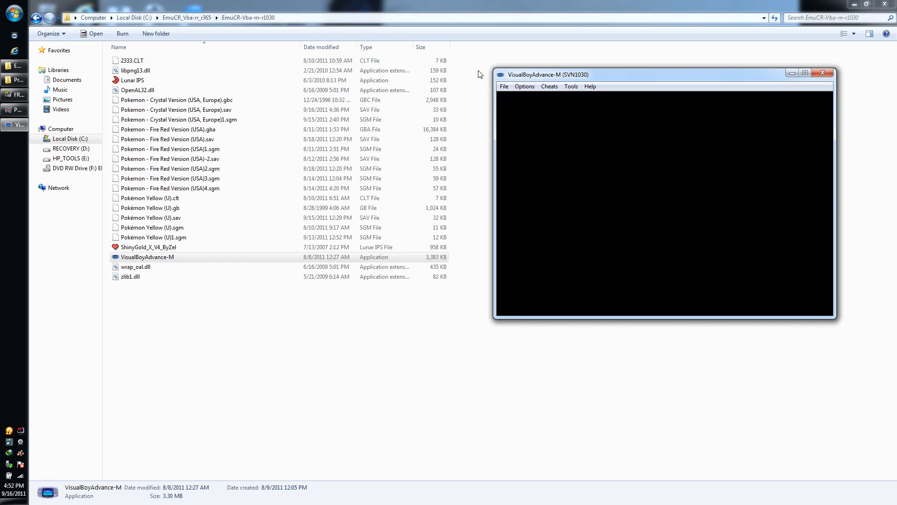
pyautogui.click(504, 86)
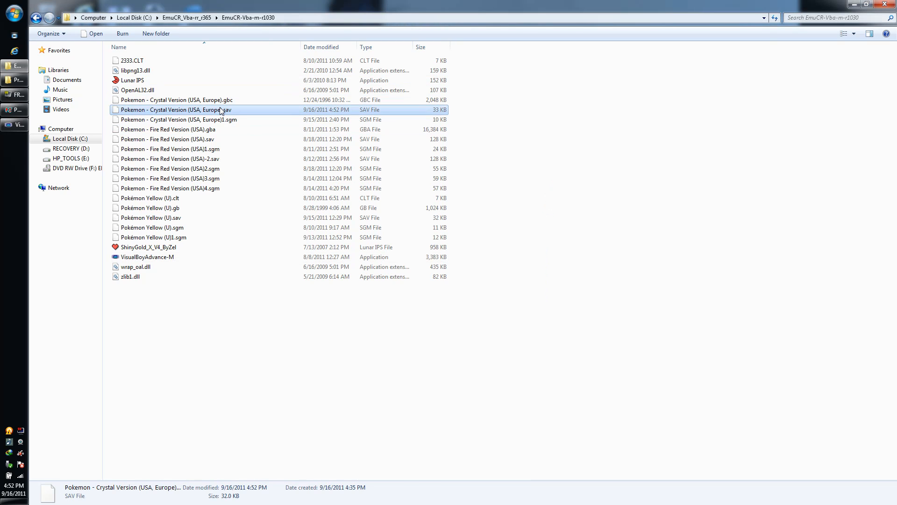
pyautogui.press('Delete')
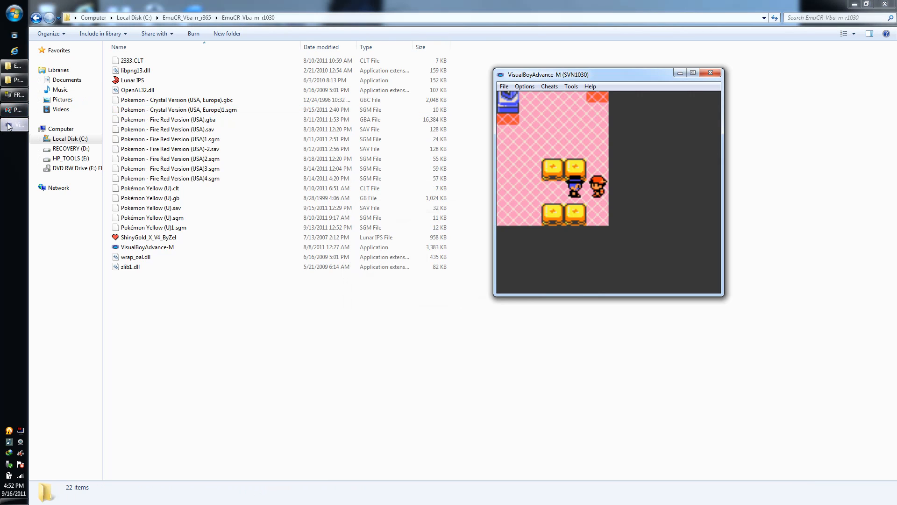
# - Save Pokémon Crystal from its in-game menu, then quit the emulator via File > Exit
pyautogui.click(504, 86)
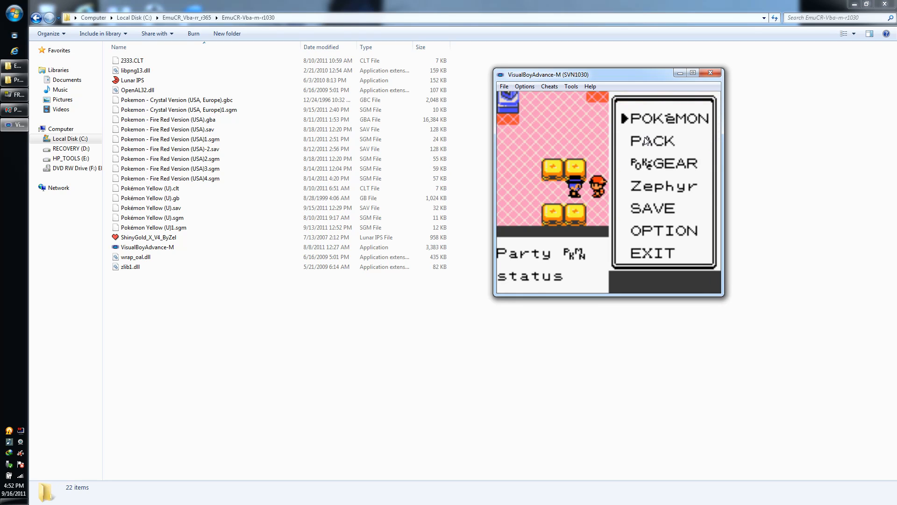
pyautogui.press('down')
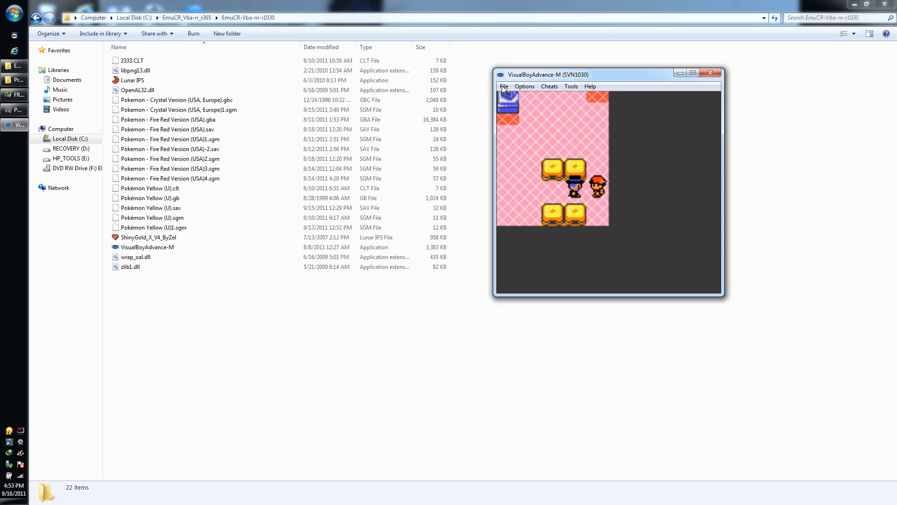
pyautogui.click(504, 86)
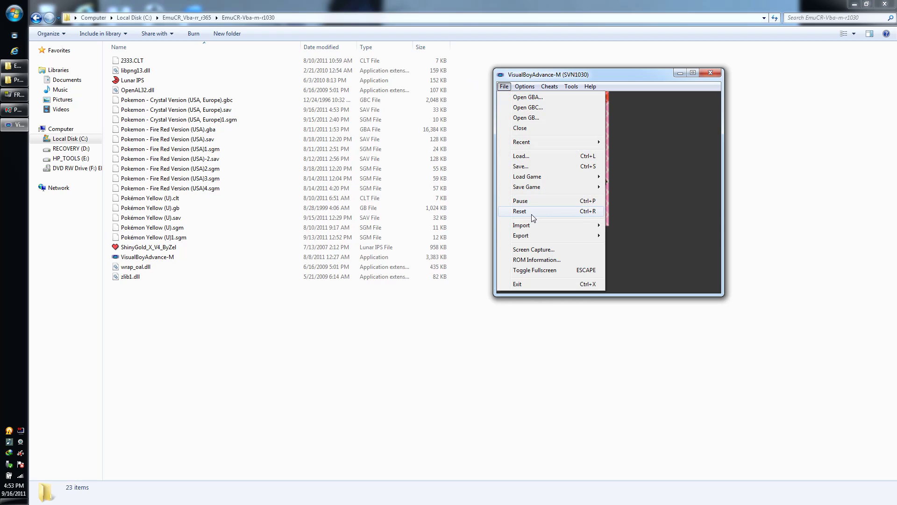
pyautogui.moveTo(739, 7)
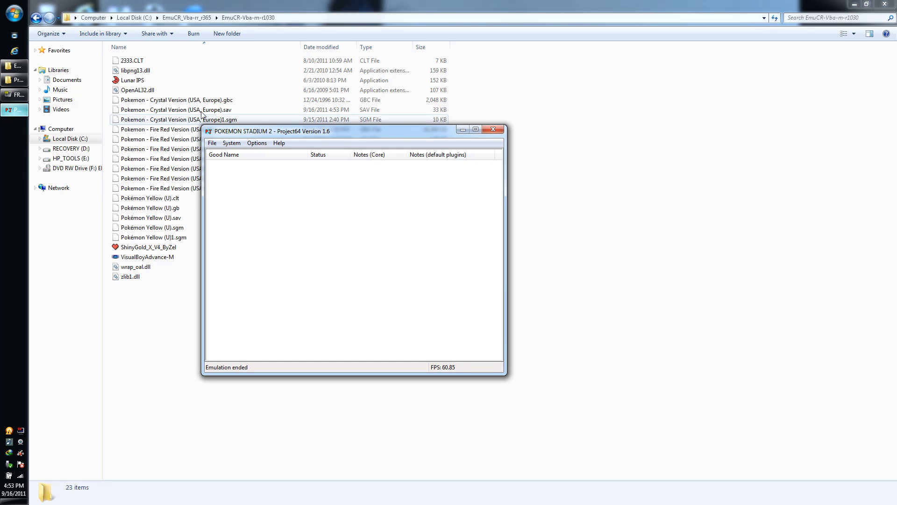
# - Bring up the N-Rage controller plugin configuration from Project64's Options
pyautogui.click(256, 143)
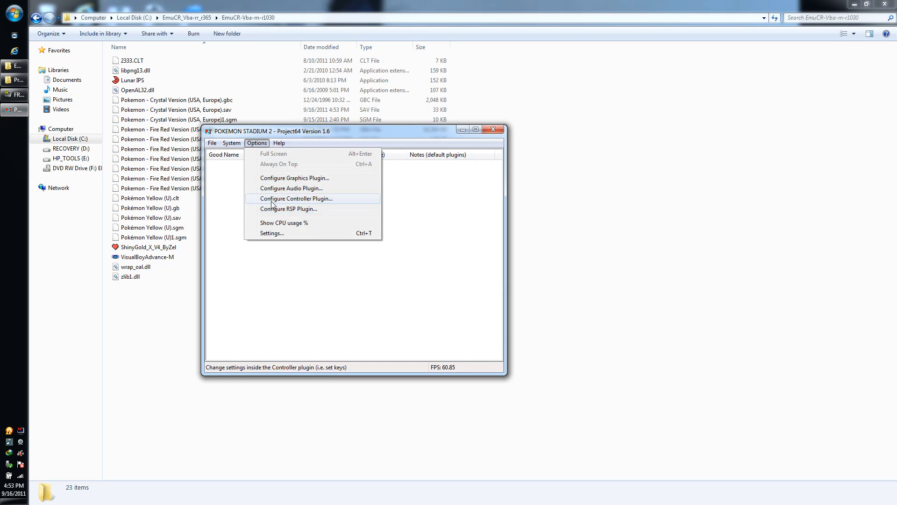
pyautogui.click(296, 198)
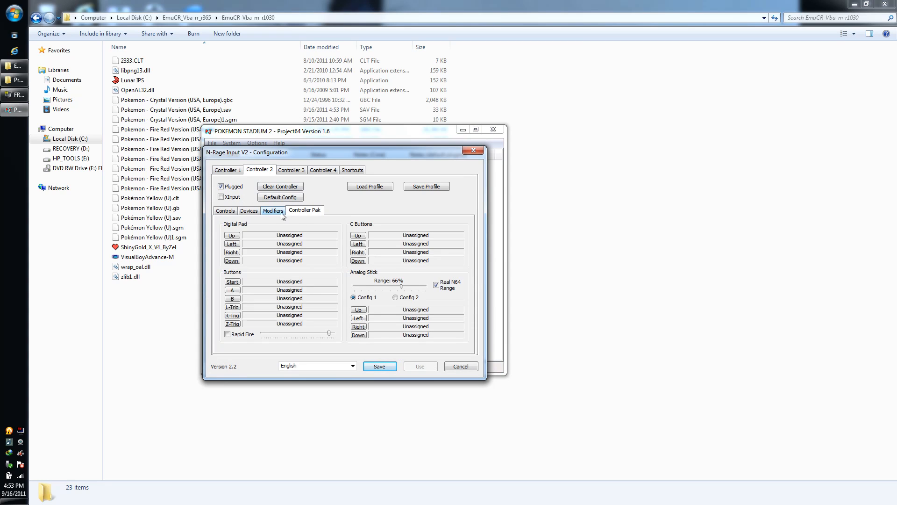
# - Map Controller 2's digital pad Up, Left, Right and Down to the gamepad's axes
pyautogui.click(232, 234)
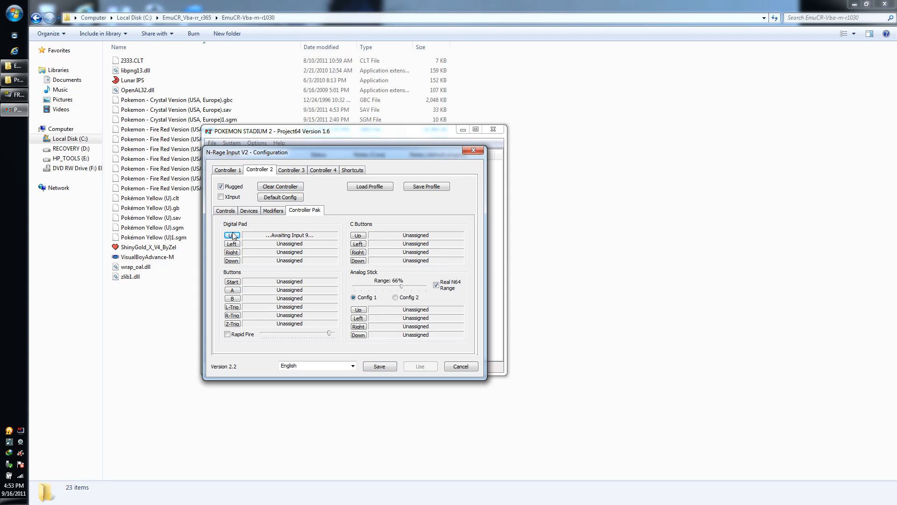
pyautogui.click(233, 235)
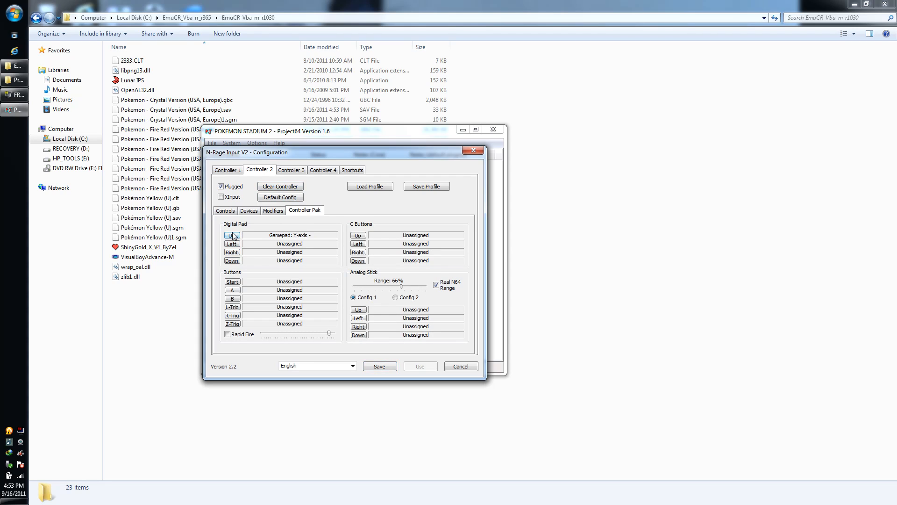
pyautogui.click(231, 244)
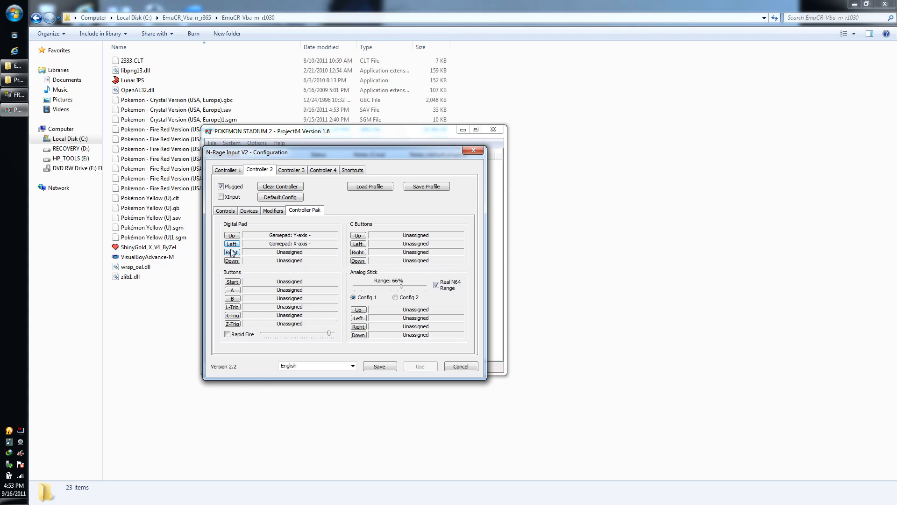
pyautogui.click(232, 251)
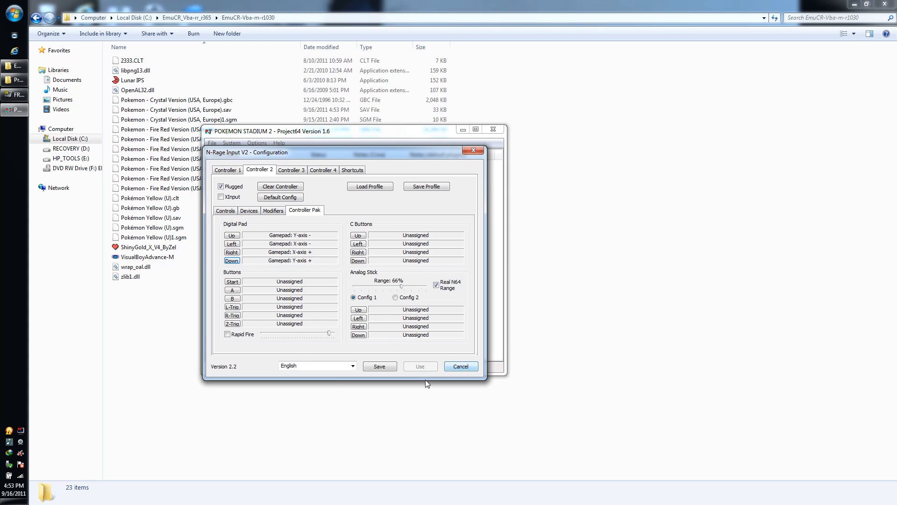
pyautogui.moveTo(337, 246)
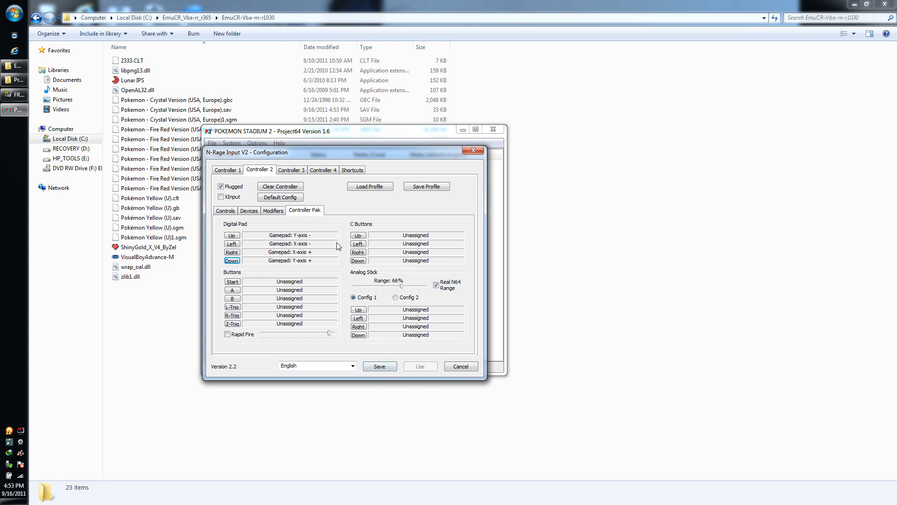
pyautogui.moveTo(273, 211)
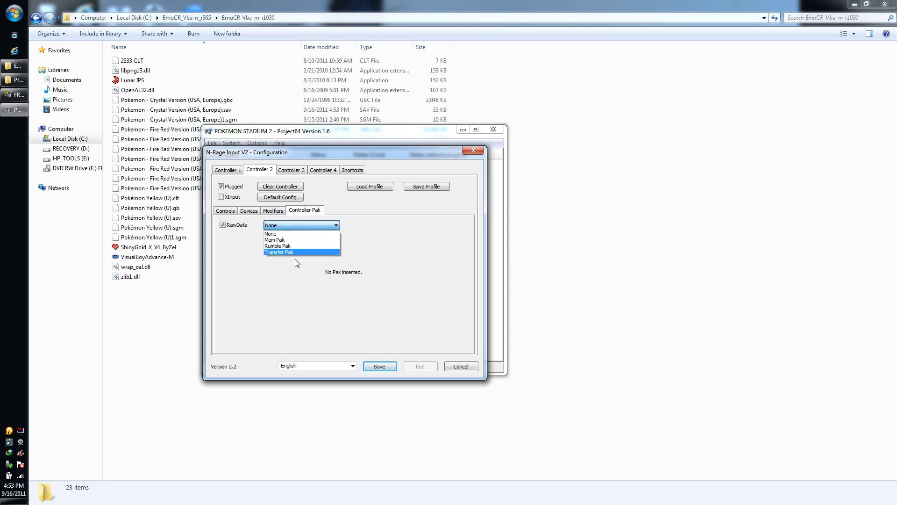
# - Give Controller 2 a Transfer Pak using the Crystal .gbc ROM and its .sav file
pyautogui.click(279, 251)
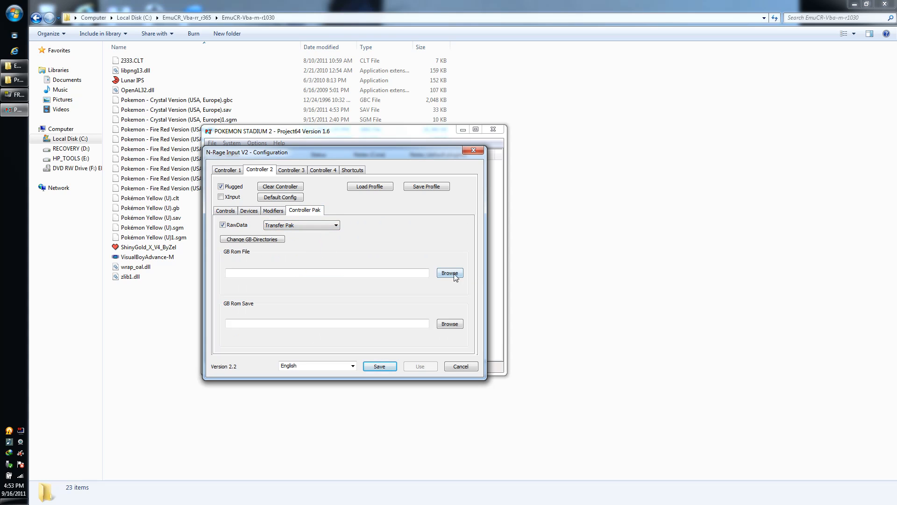
pyautogui.click(449, 272)
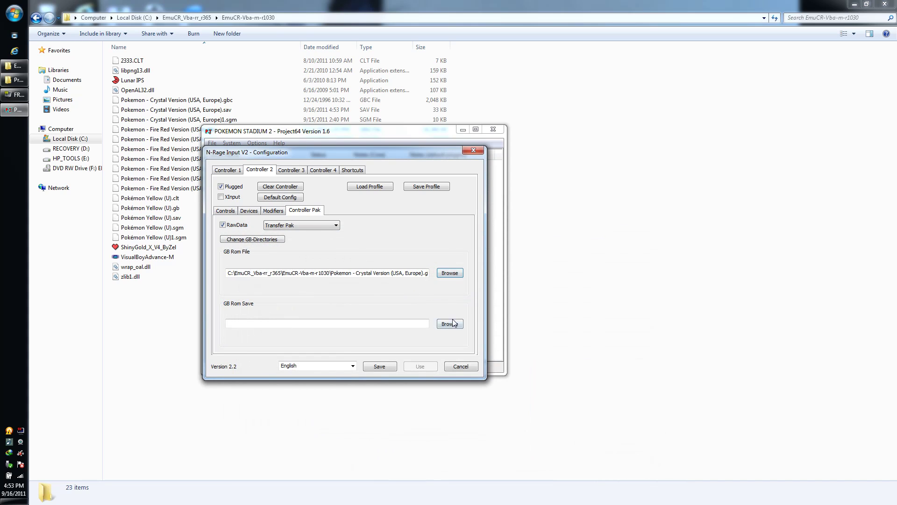
pyautogui.click(450, 323)
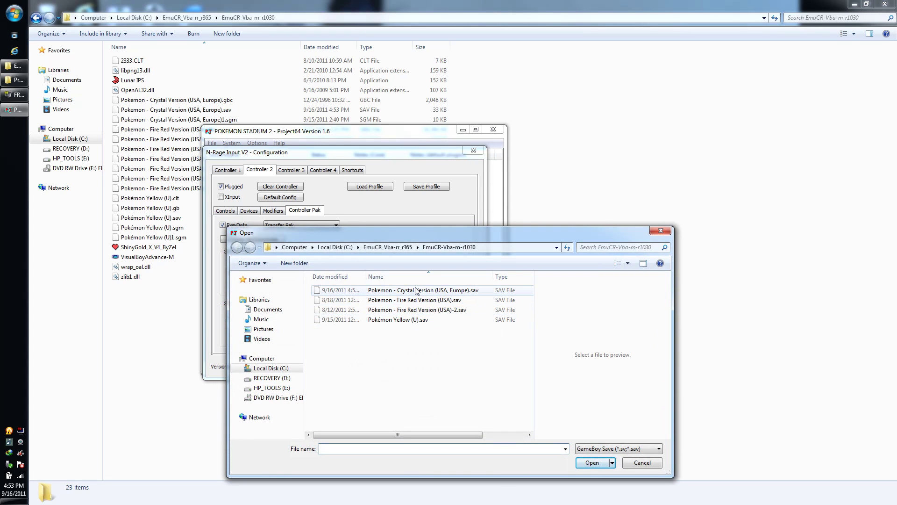
pyautogui.click(592, 463)
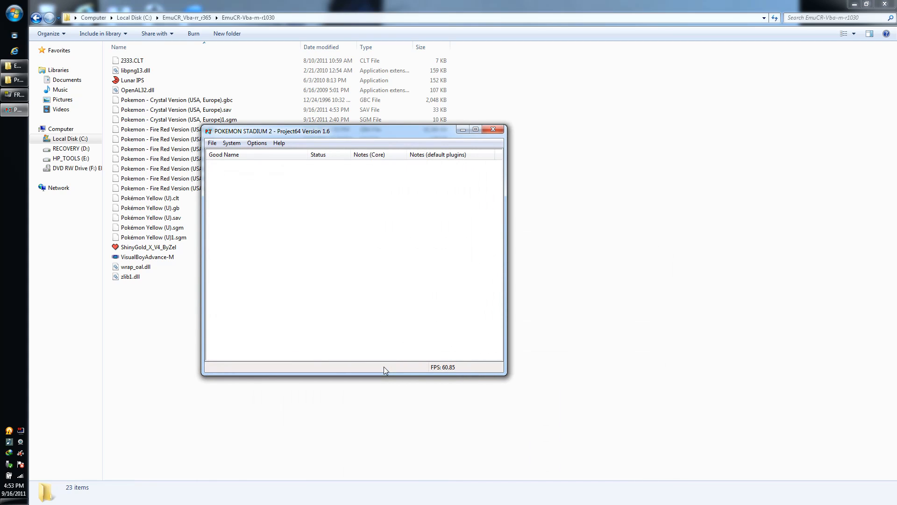
# - Start emulation from Project64's File commands to run Stadium 2 toward Gym Leader Castle
pyautogui.click(213, 142)
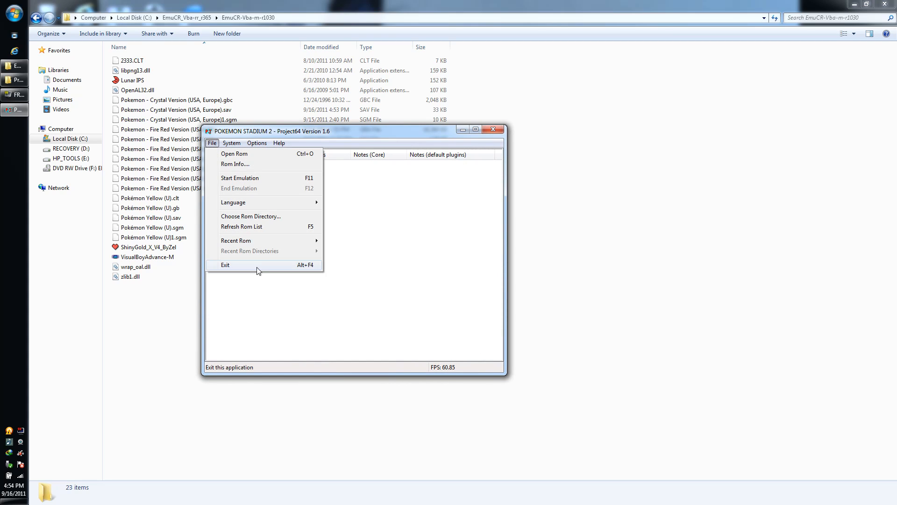
pyautogui.moveTo(236, 240)
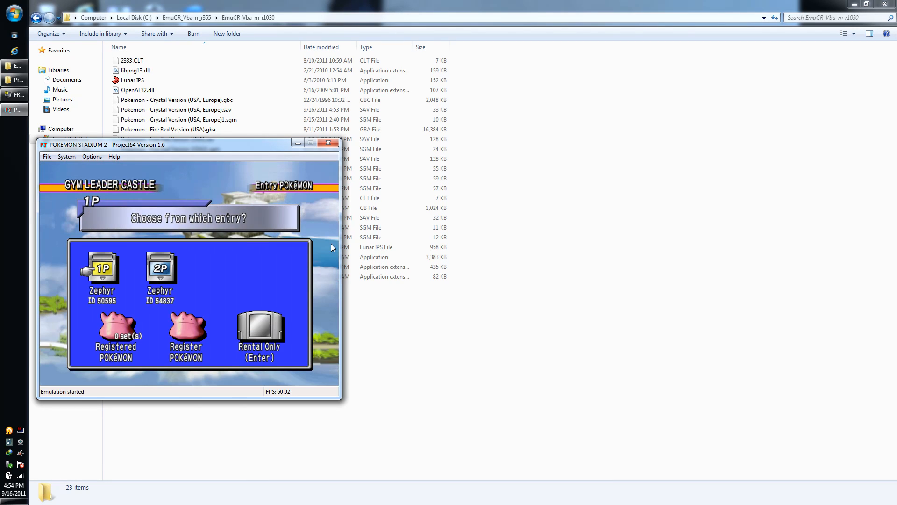
# - Pick the 1P Crystal entry for Johto Gym Leader Castle and move the game window to the right
pyautogui.click(101, 267)
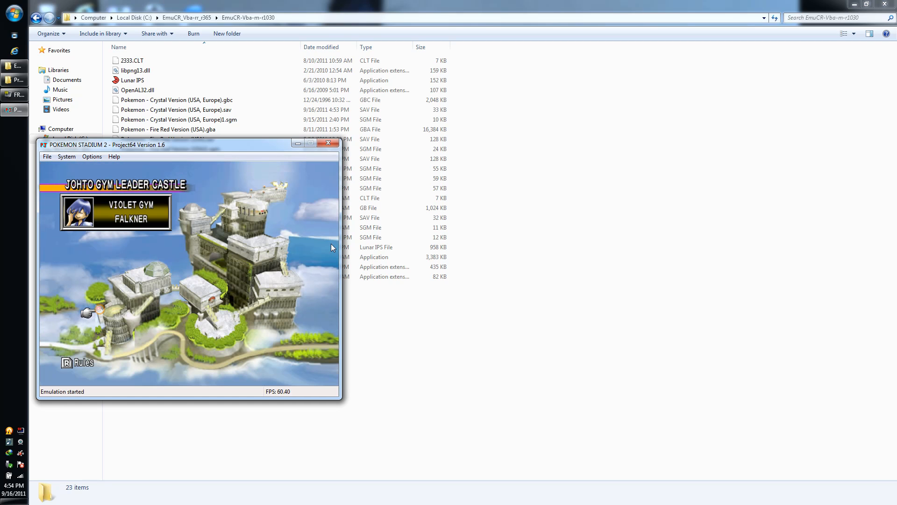
pyautogui.moveTo(126, 139)
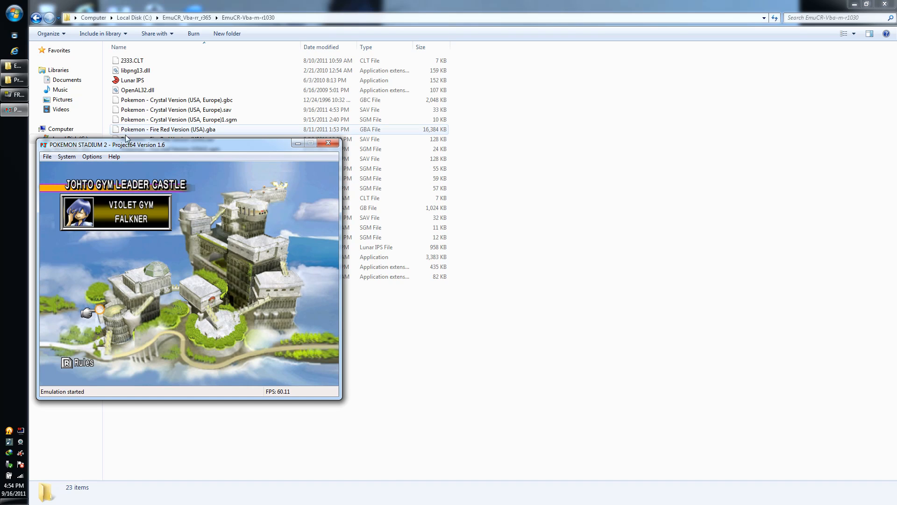
pyautogui.moveTo(105, 144); pyautogui.dragTo(306, 130)
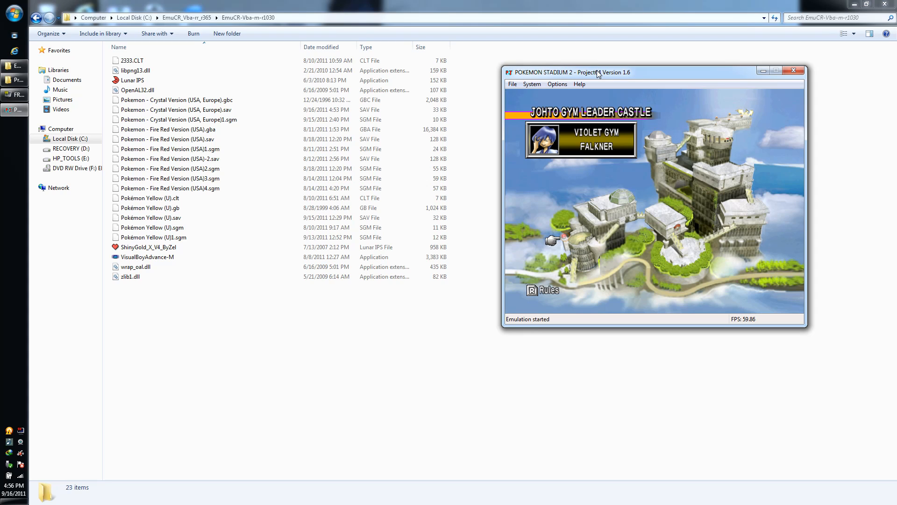
pyautogui.moveTo(689, 48)
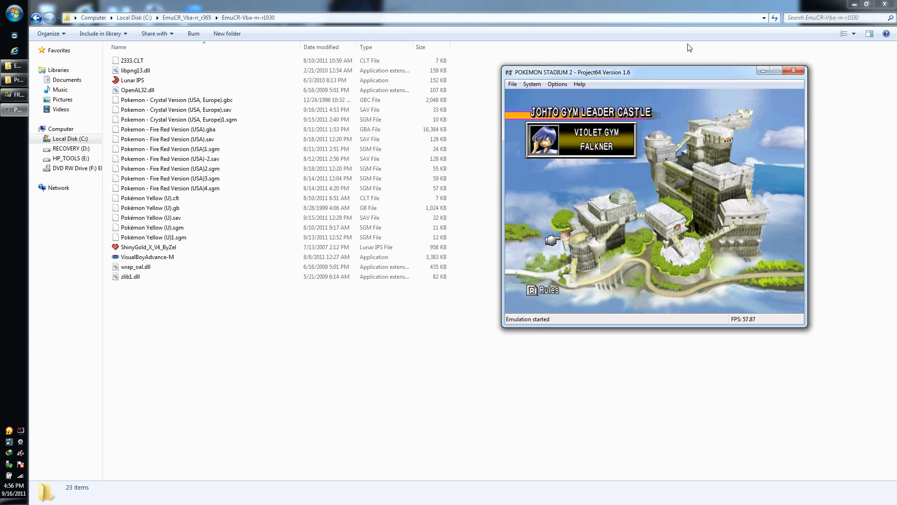